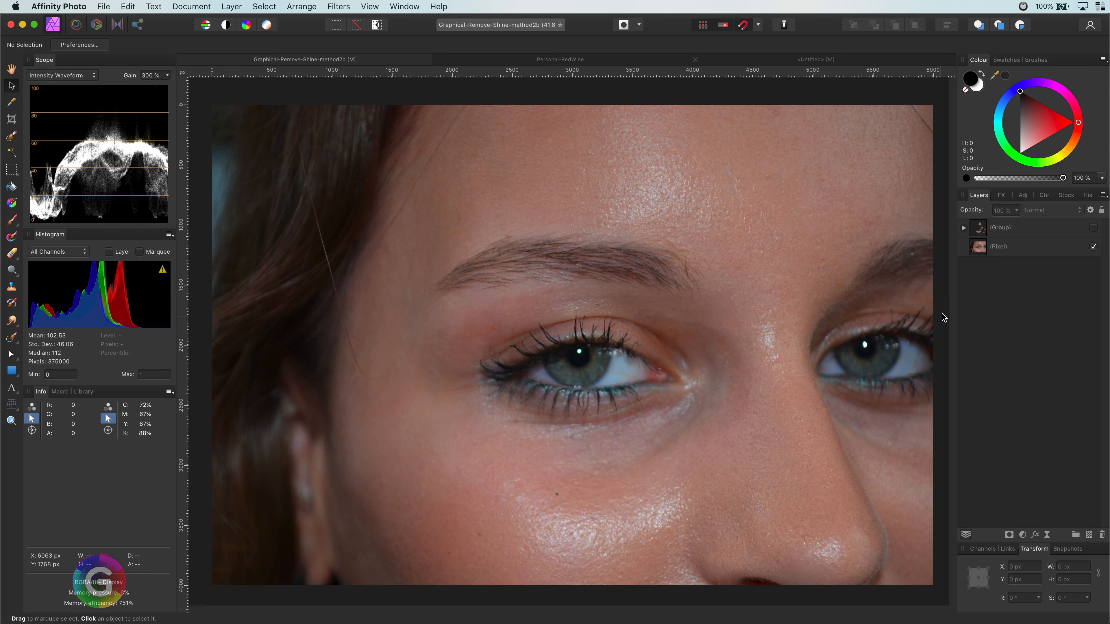
mouse_move(453, 509)
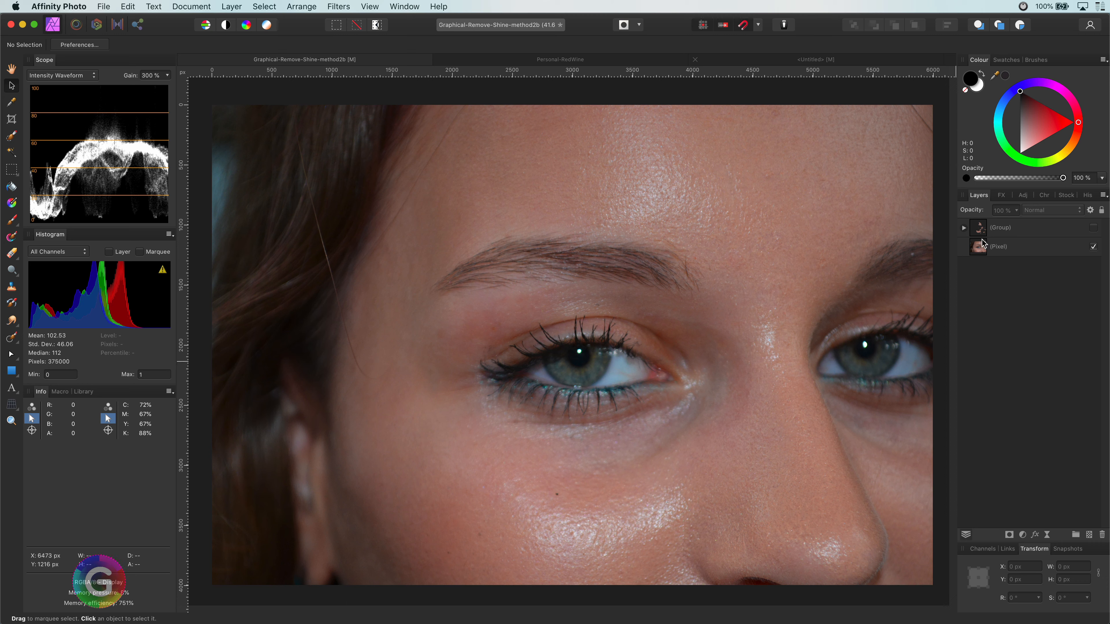
Inspect the finished retouch group's layers, collapse it and select the original photo layer.
click(962, 227)
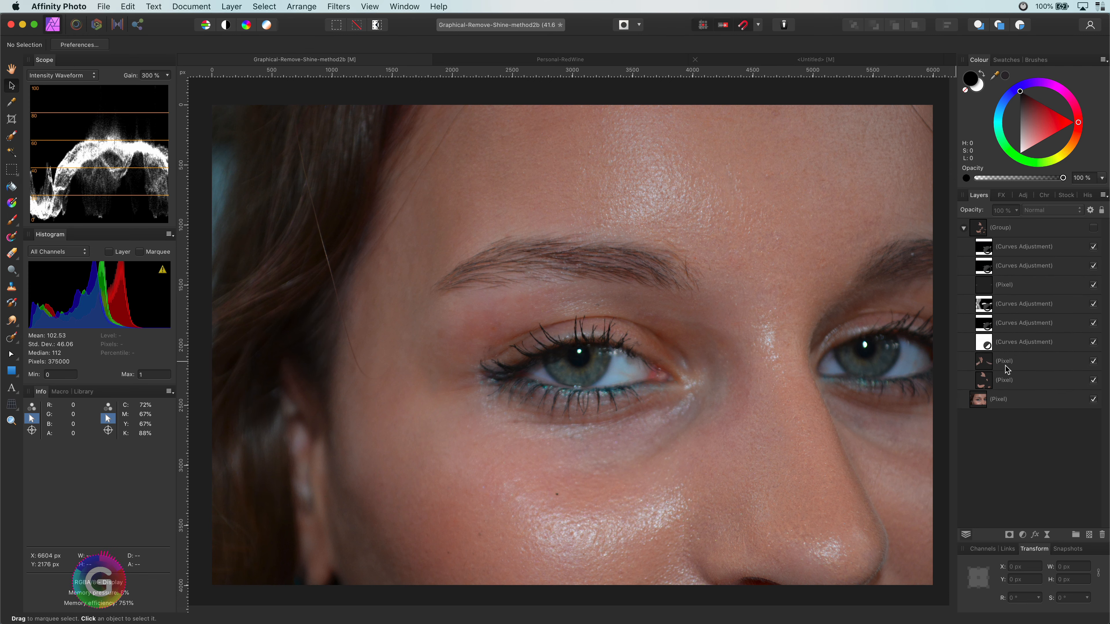
click(1003, 361)
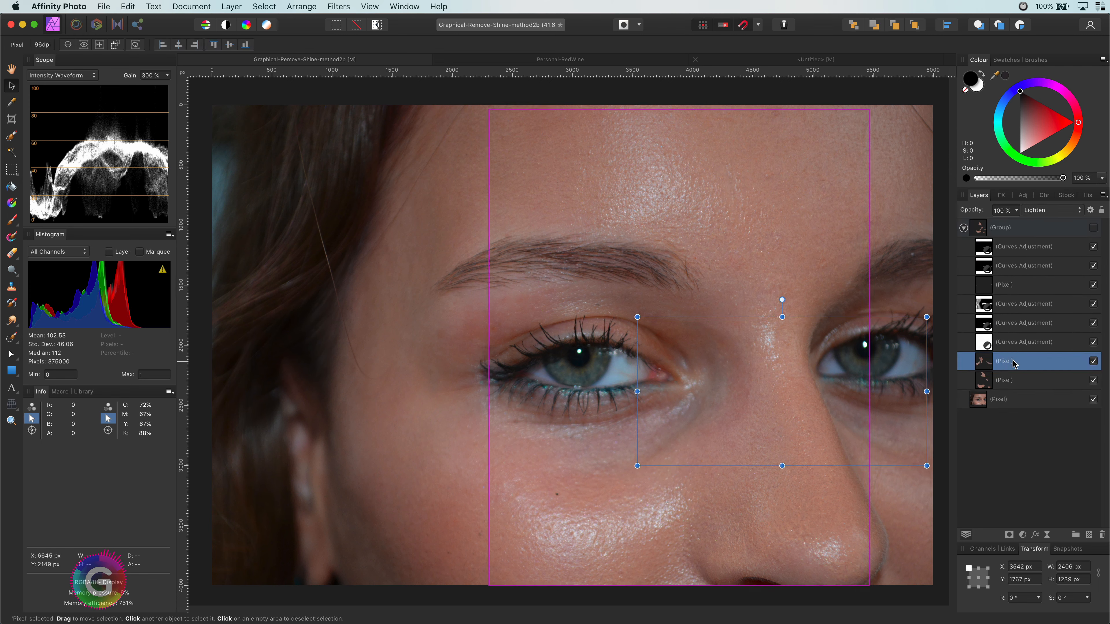
click(962, 227)
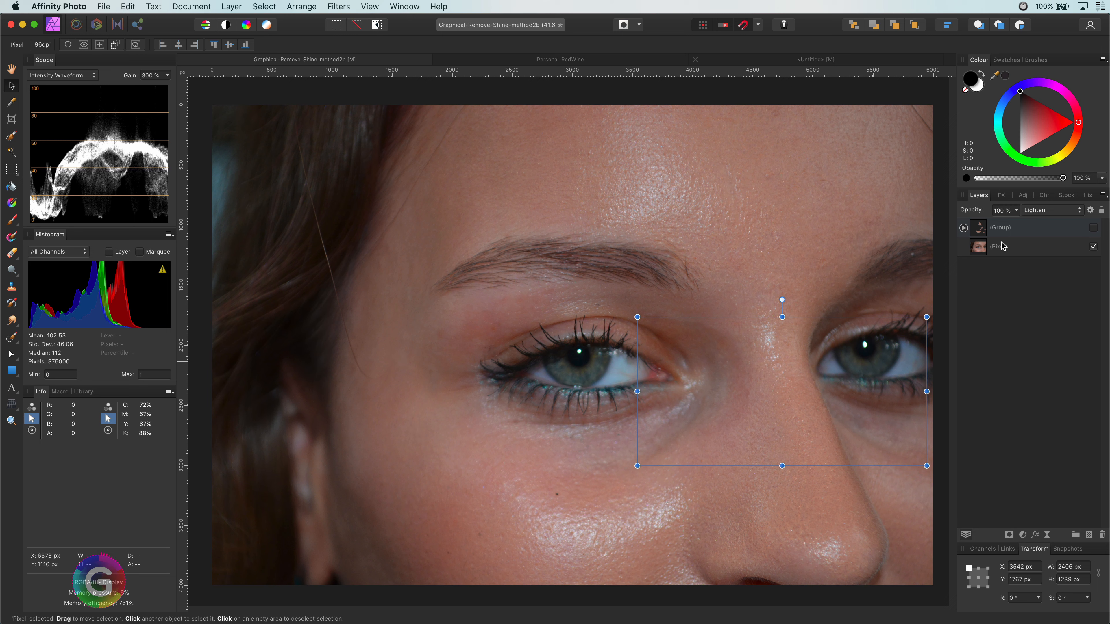
click(1012, 246)
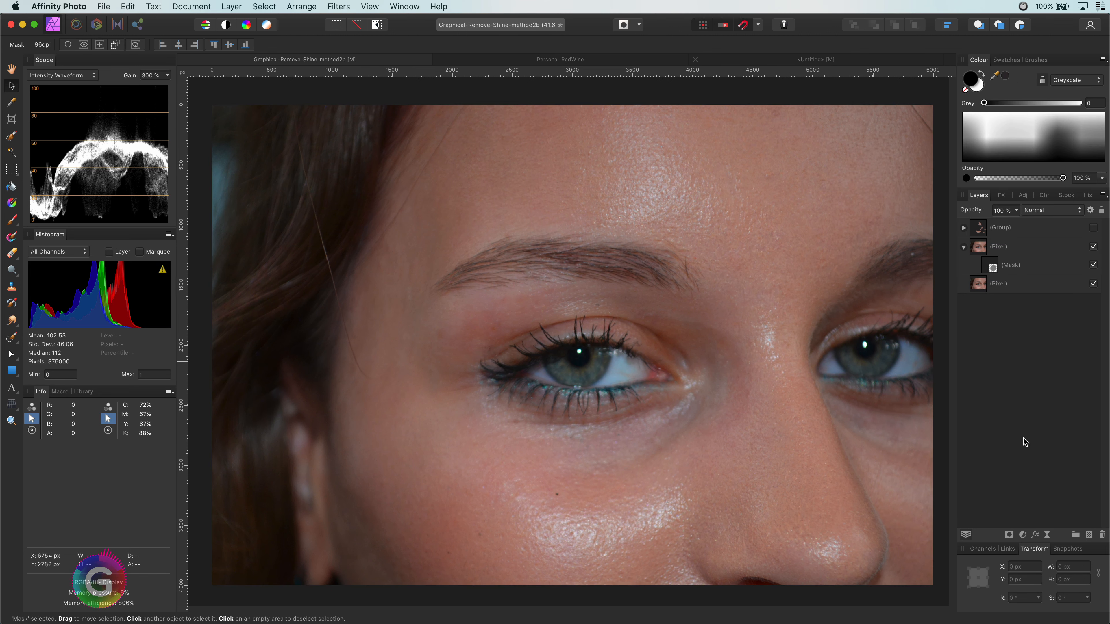
Invert the duplicate layer's mask via Layer > Invert so it hides everything.
click(1011, 264)
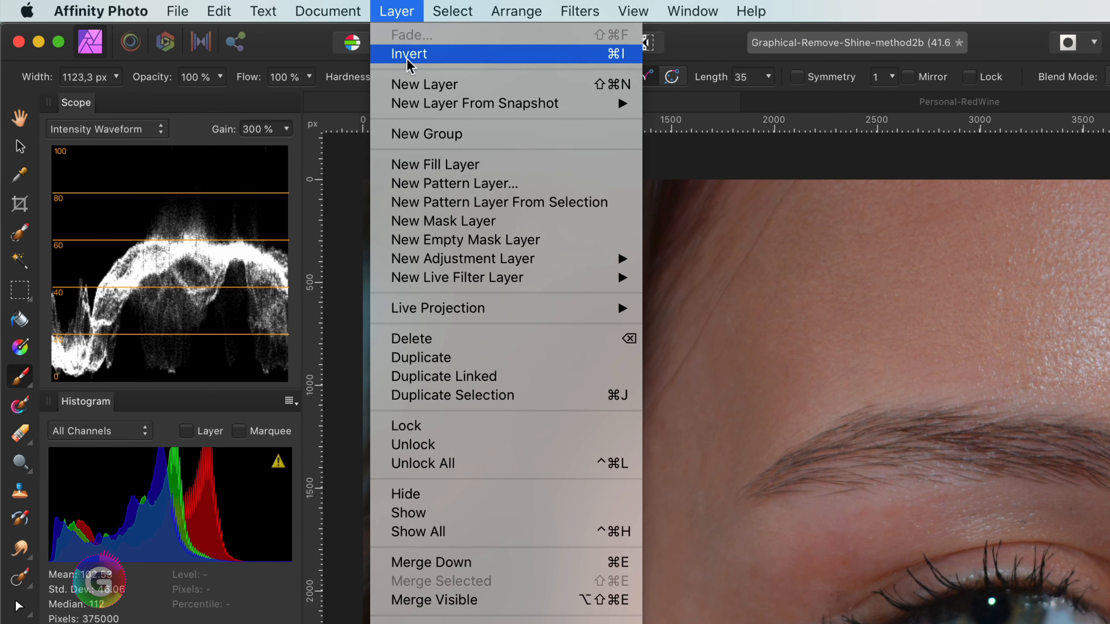
click(409, 53)
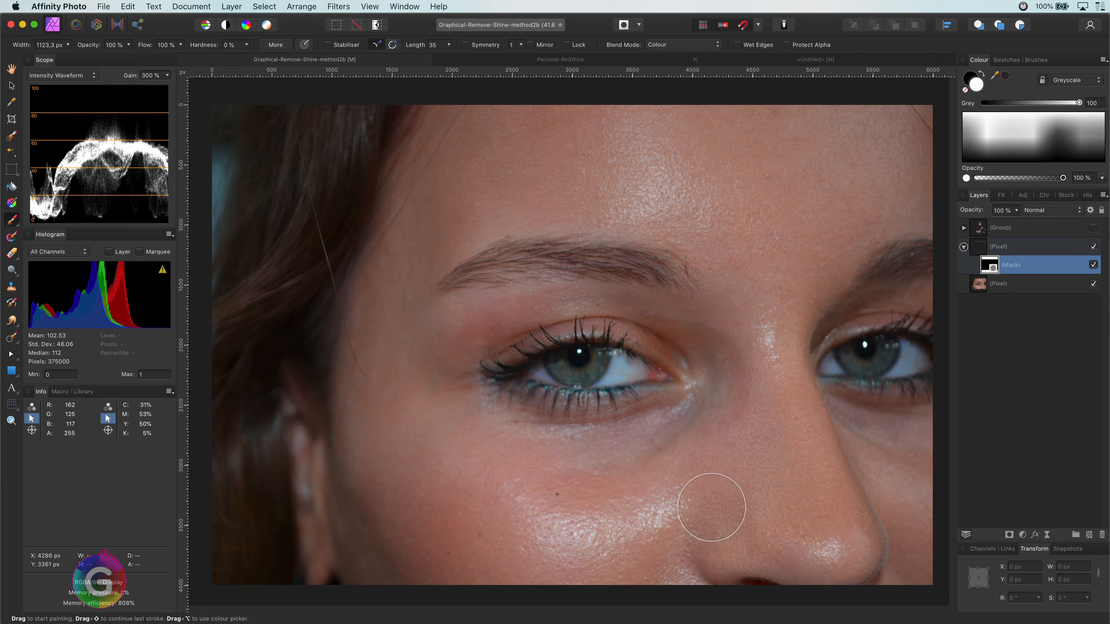
mouse_move(687, 502)
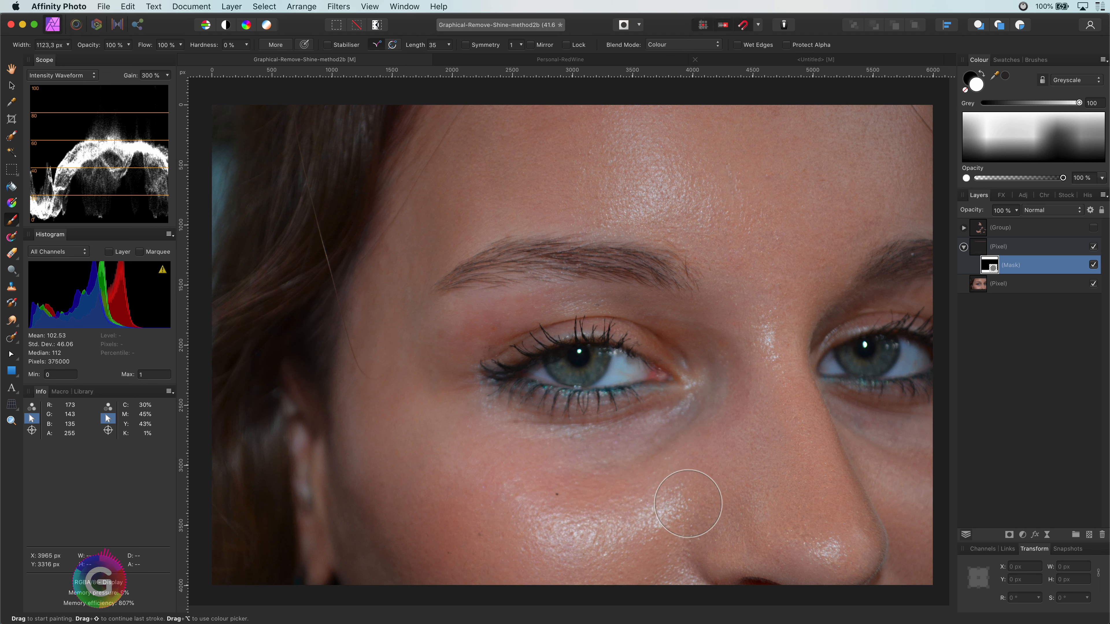
mouse_move(720, 220)
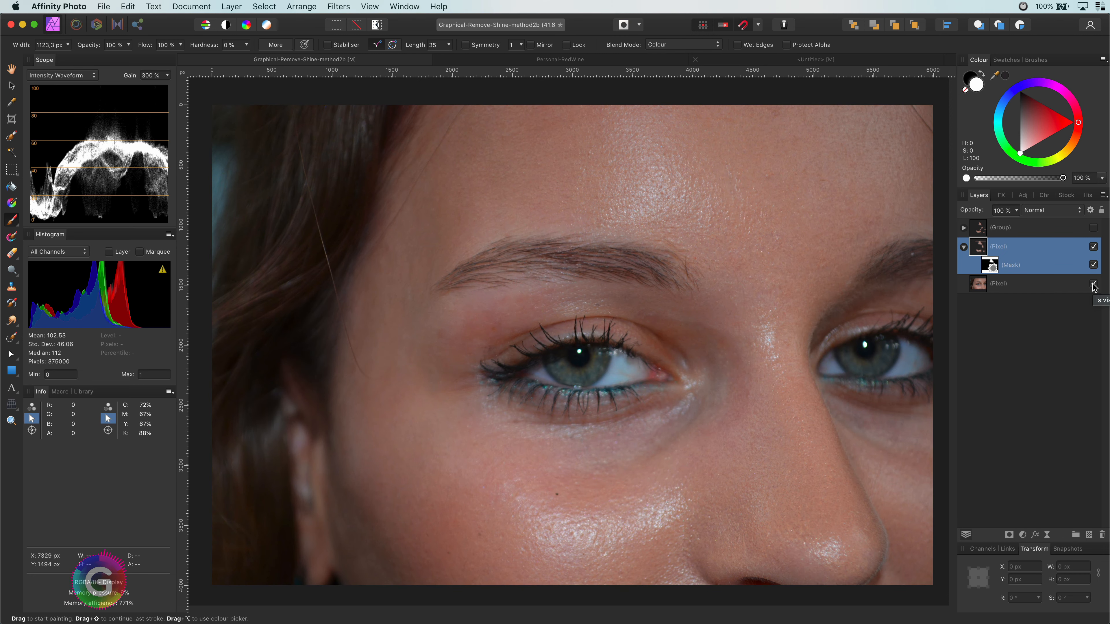
mouse_move(1023, 540)
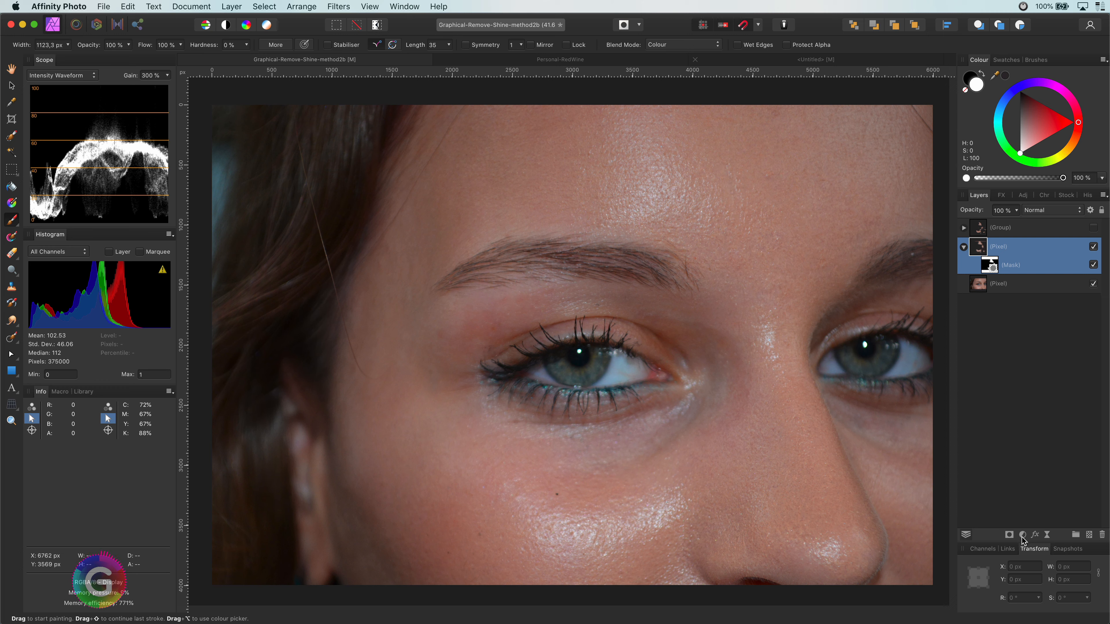
Nest a Brightness/Contrast adjustment in the masked layer, turning the shine patches grey.
click(1034, 534)
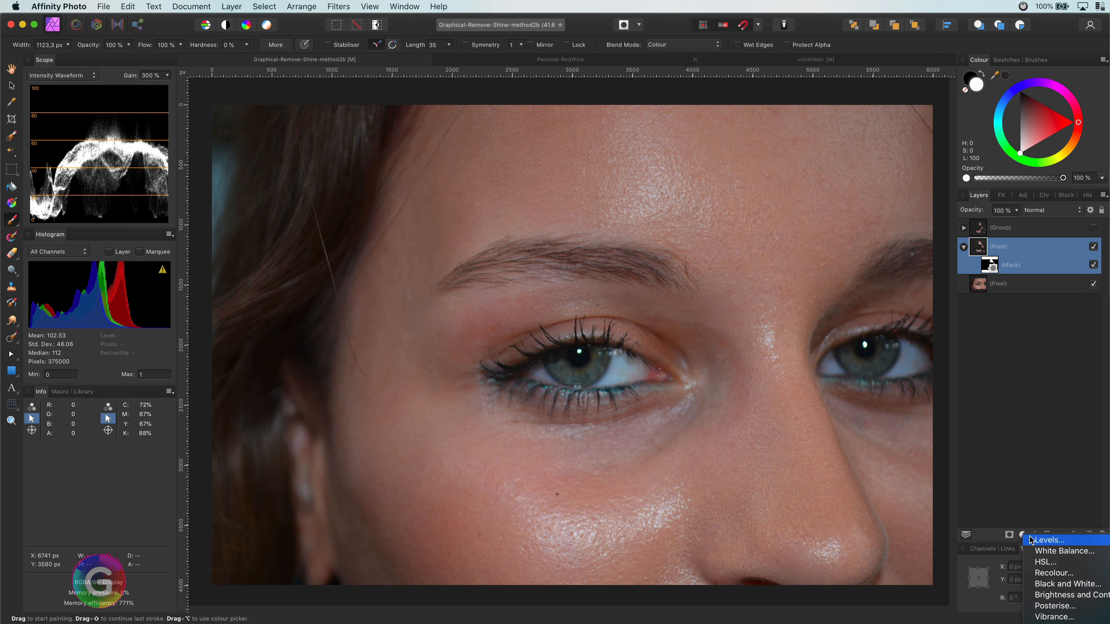
mouse_move(1068, 595)
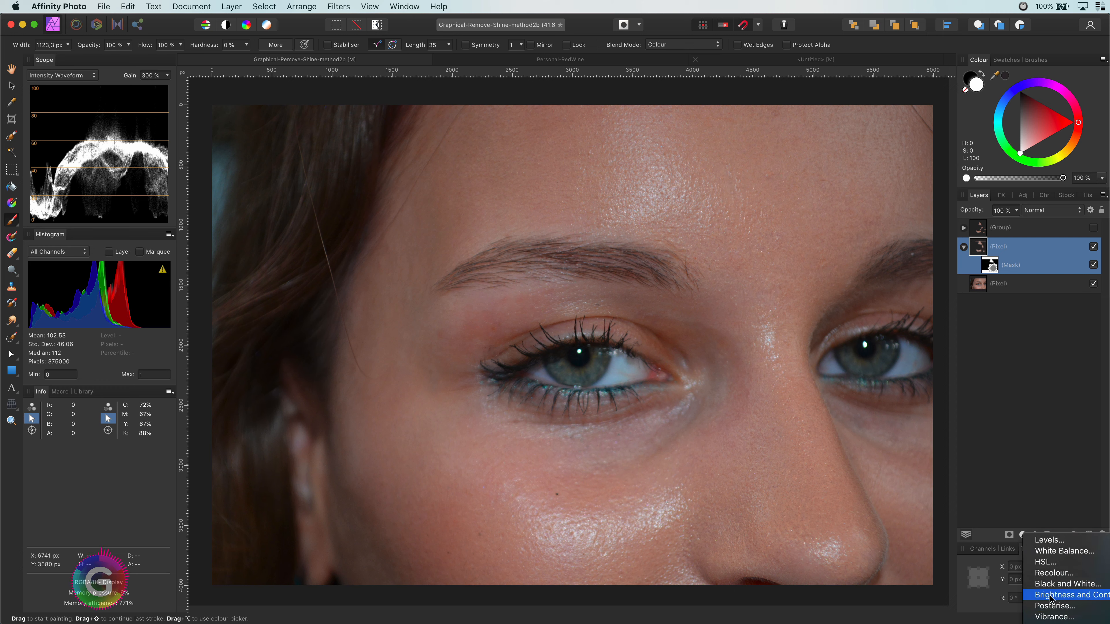
click(1065, 595)
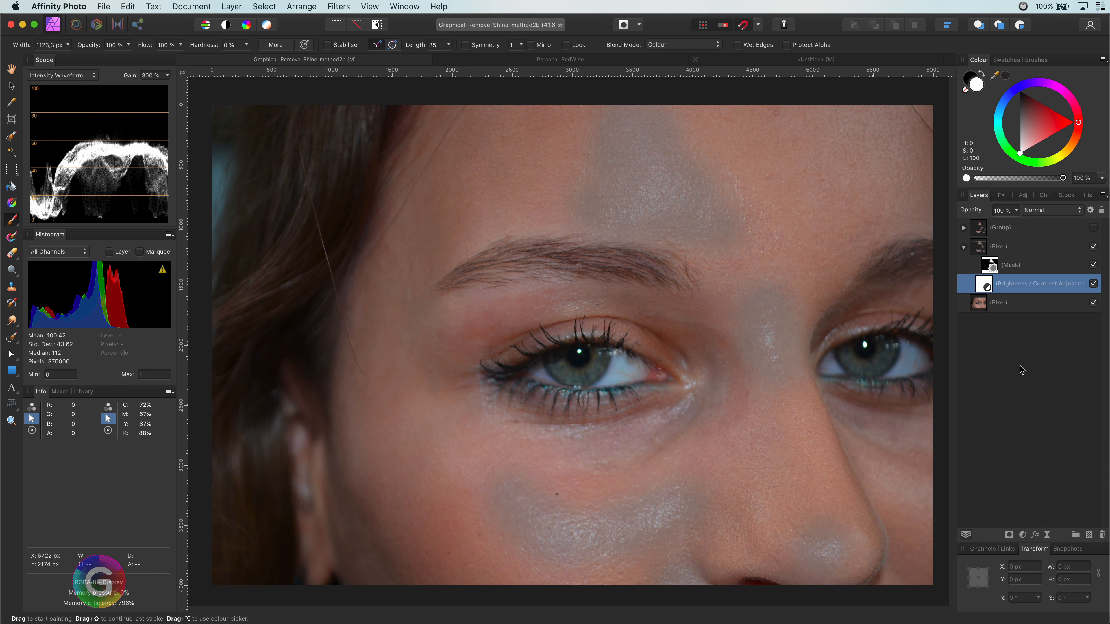
mouse_move(1007, 311)
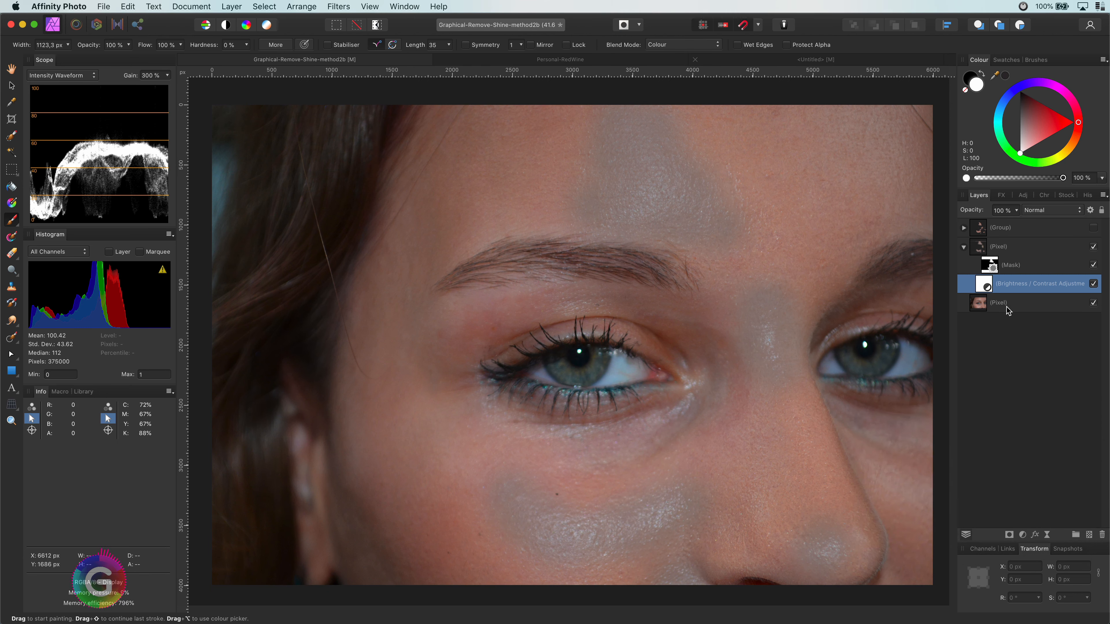
mouse_move(664, 522)
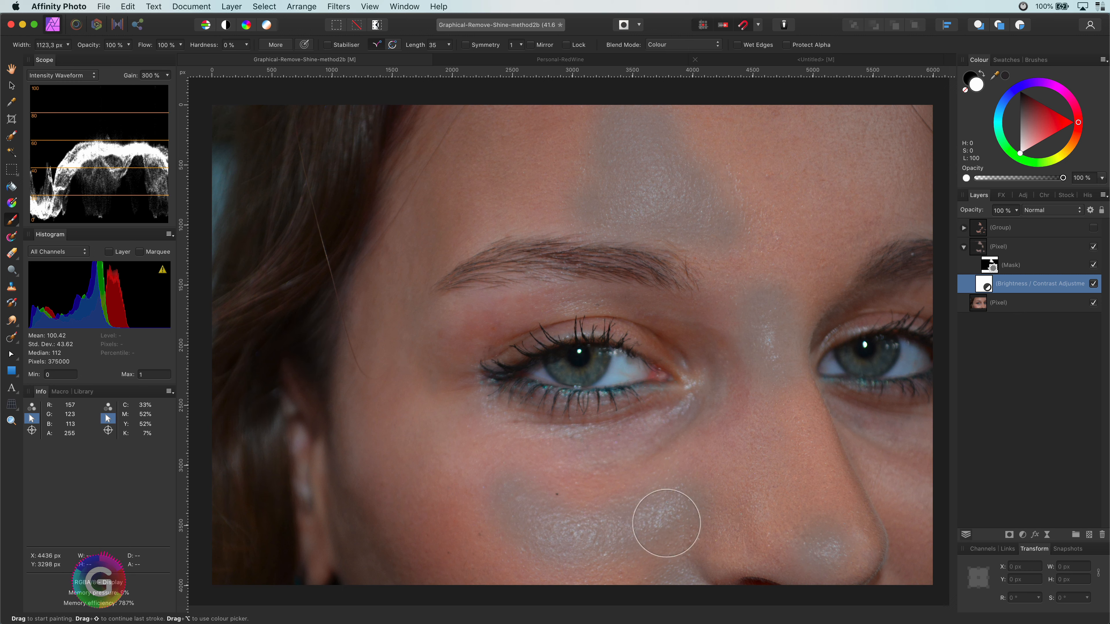
mouse_move(688, 554)
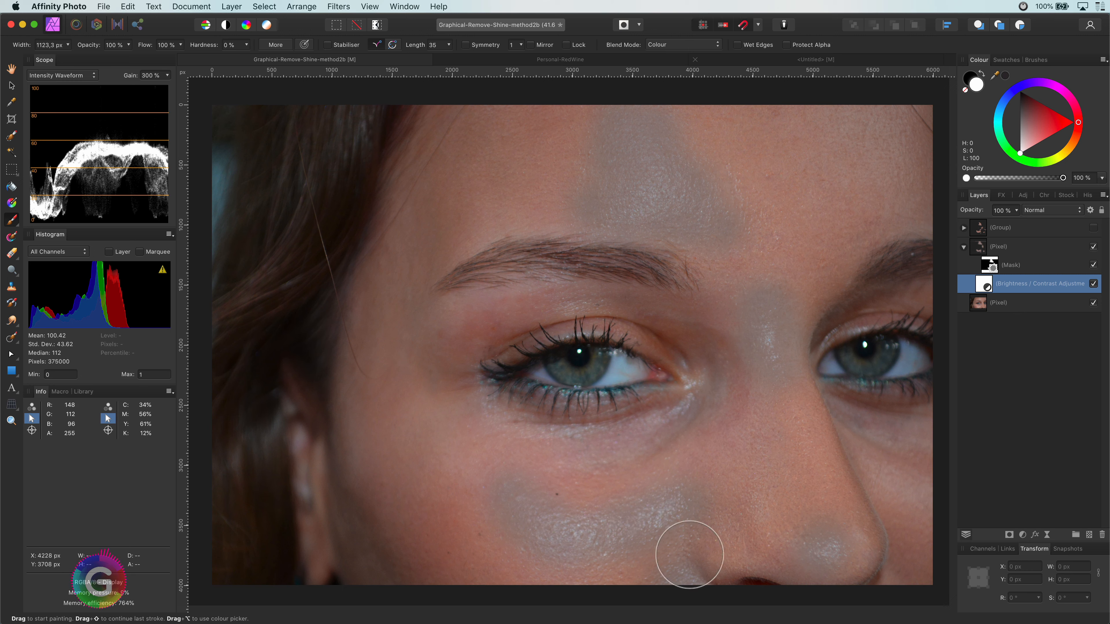
mouse_move(1003, 488)
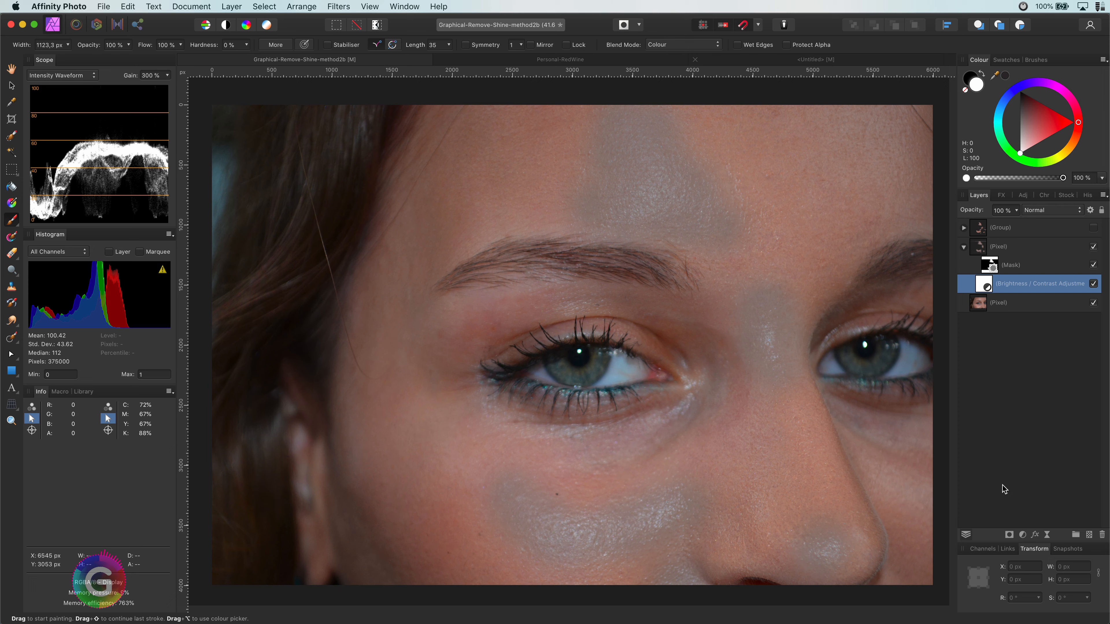
Add a Curves adjustment and shape its colour channels, including blue, to match the patches to skin.
click(1021, 534)
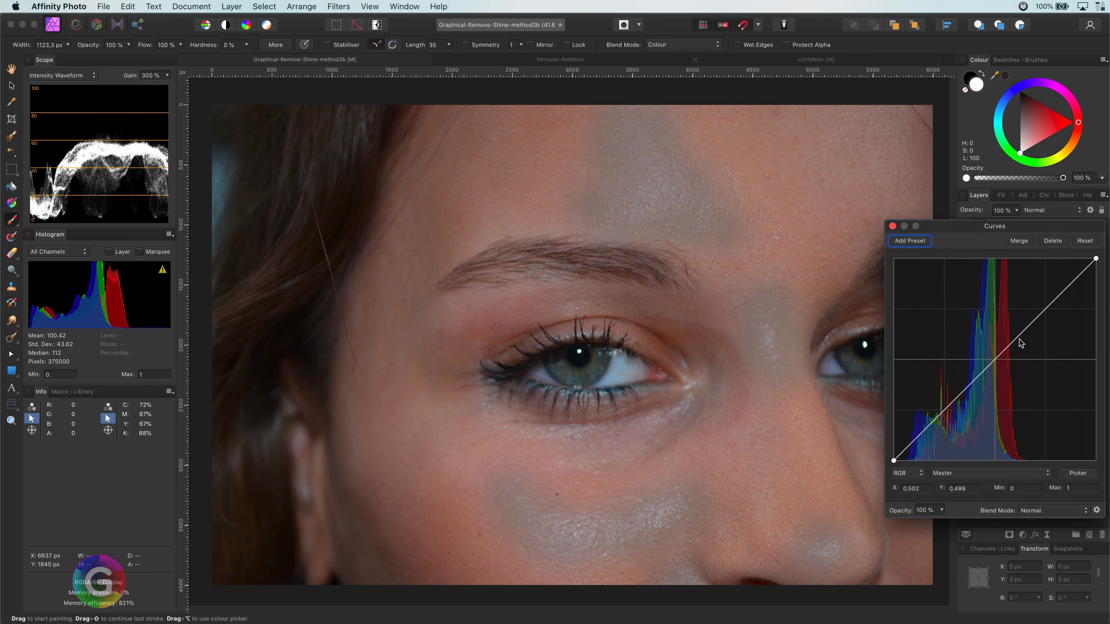
mouse_move(893, 465)
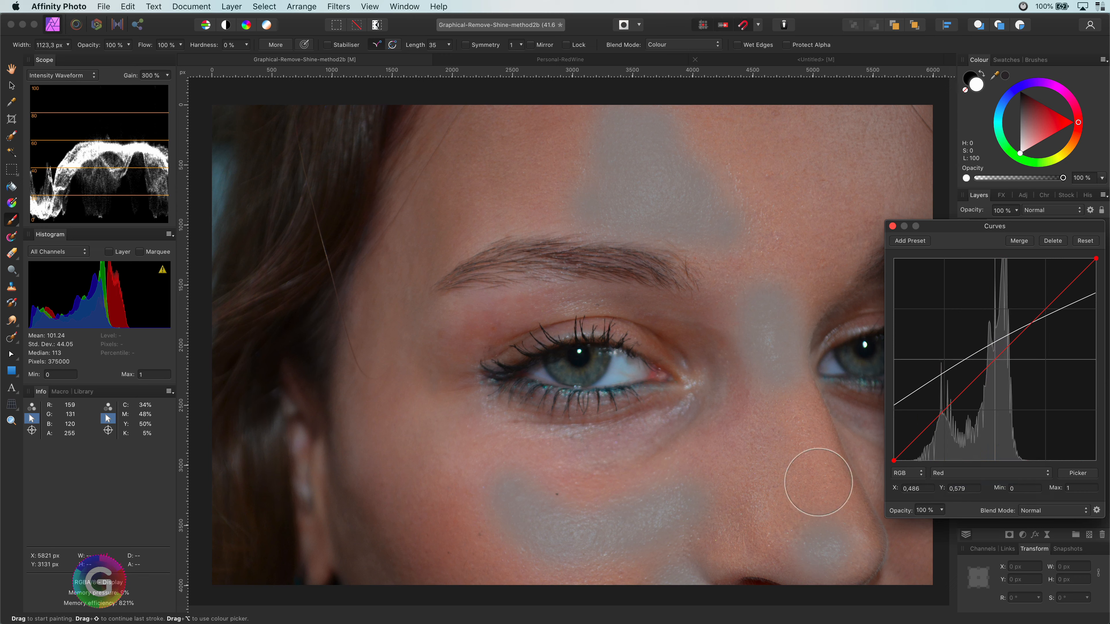
mouse_move(1052, 340)
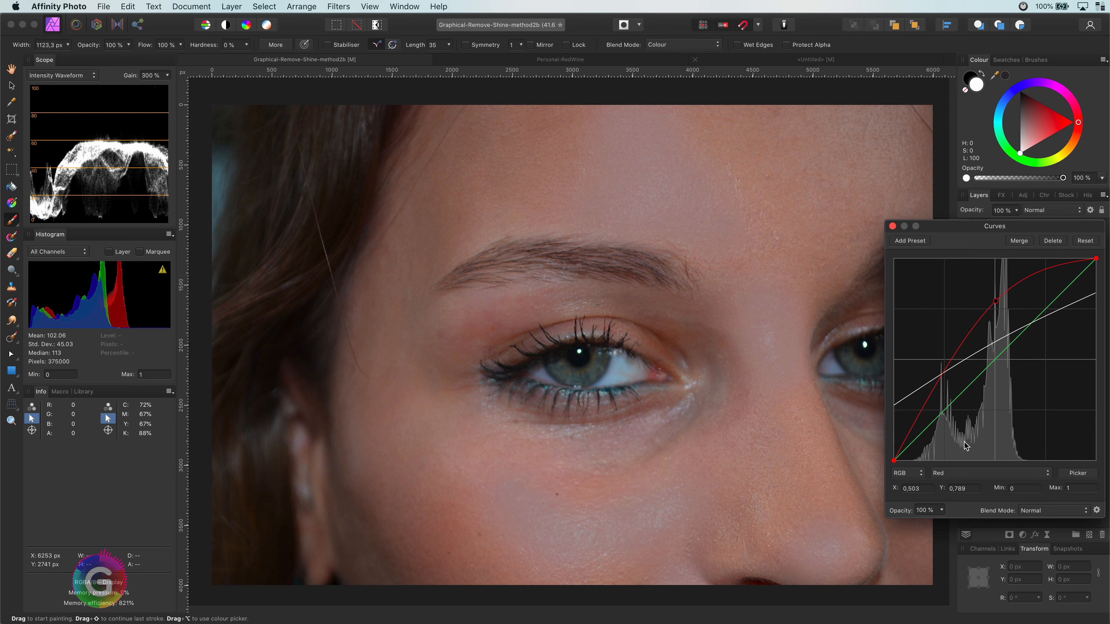
click(970, 472)
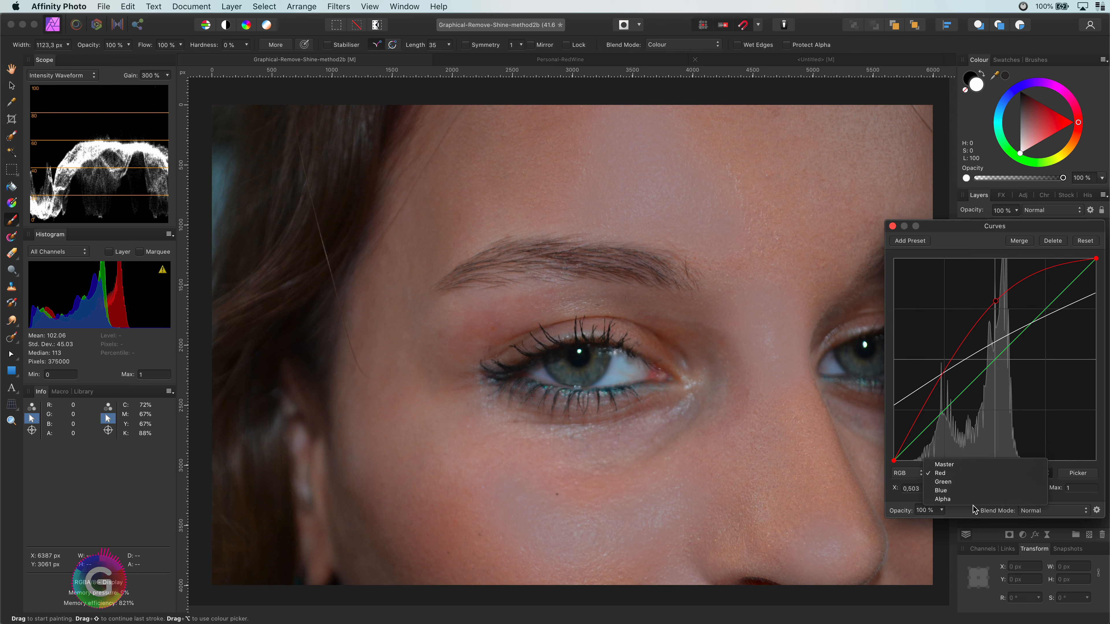
click(942, 489)
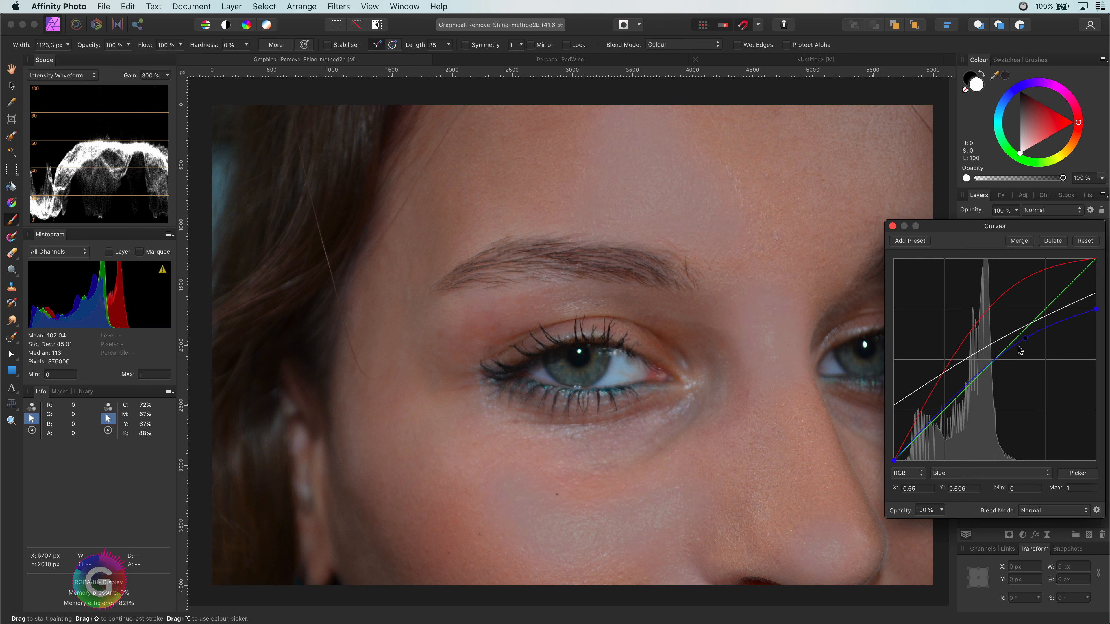
click(892, 226)
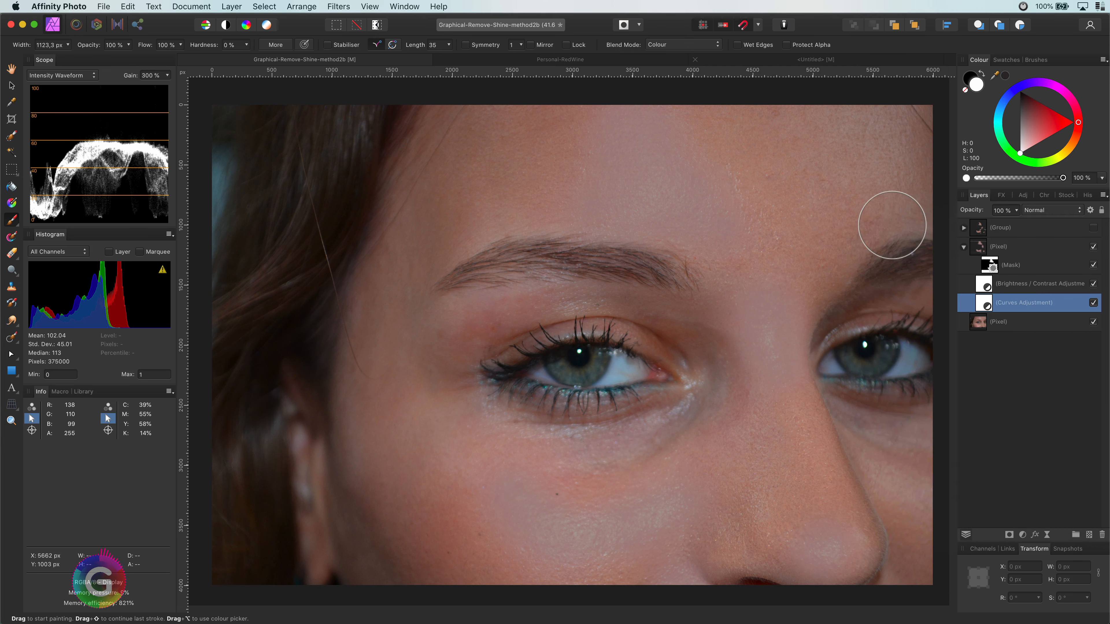
click(1012, 246)
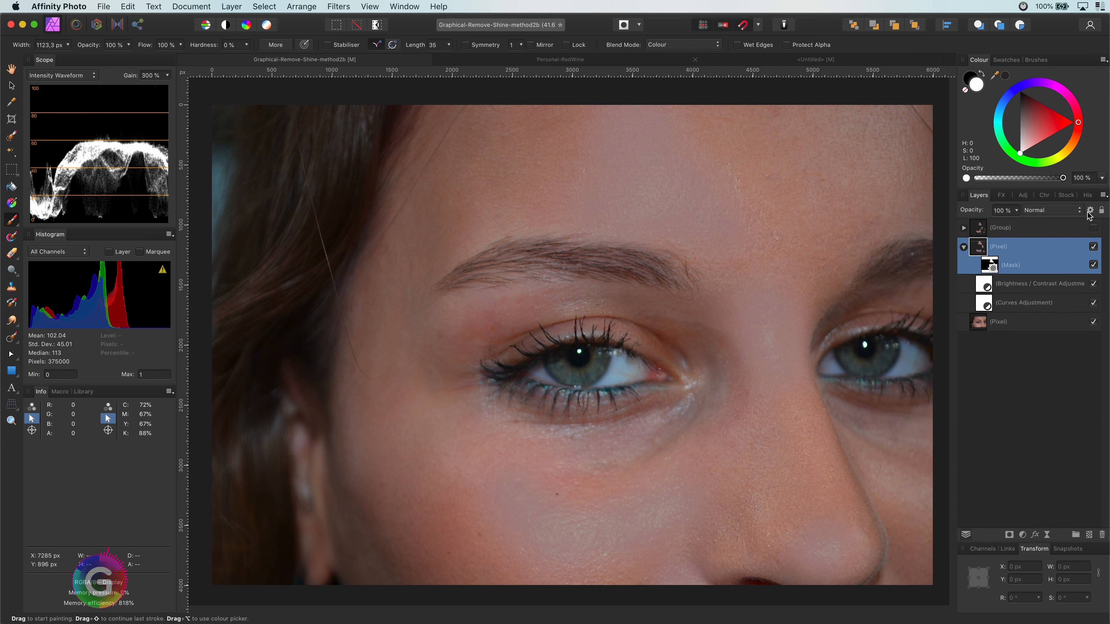
click(1091, 211)
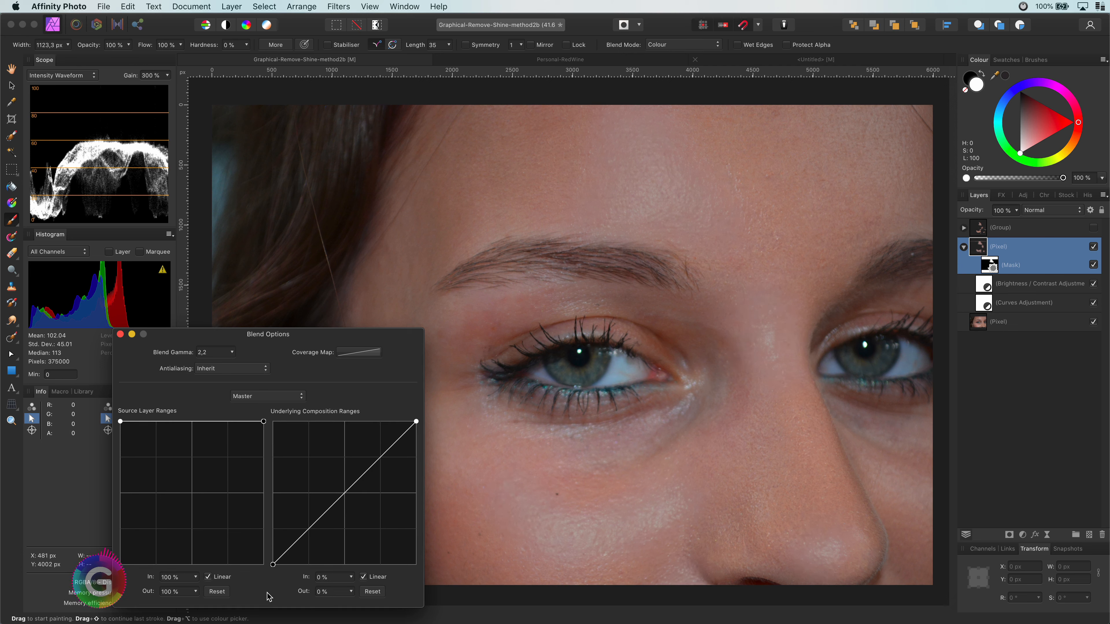
mouse_move(182, 528)
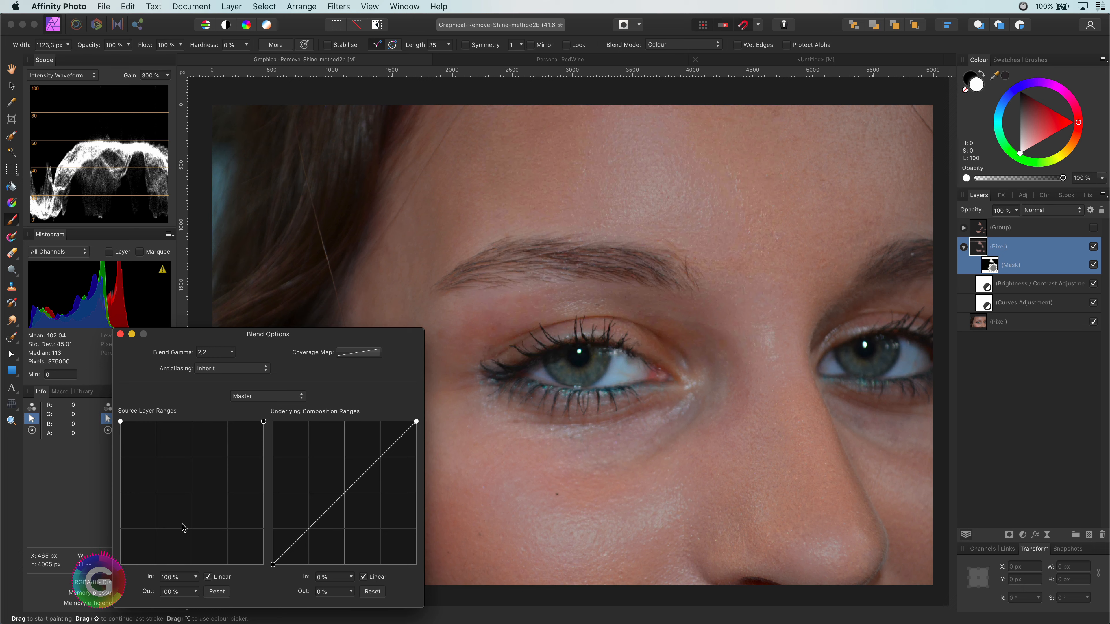
mouse_move(104, 347)
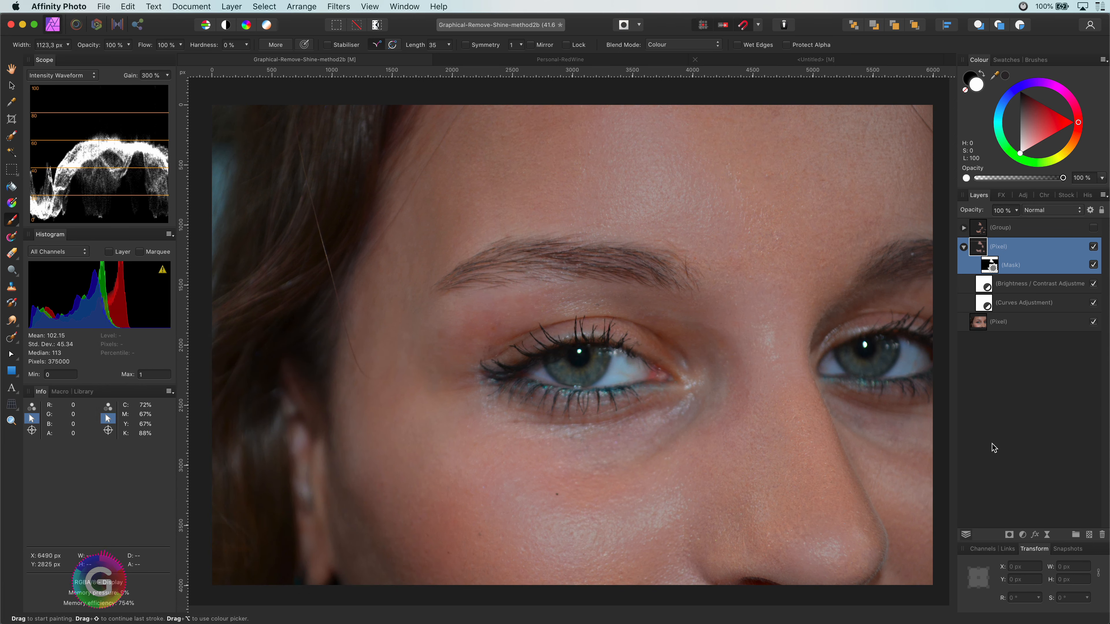
click(1094, 246)
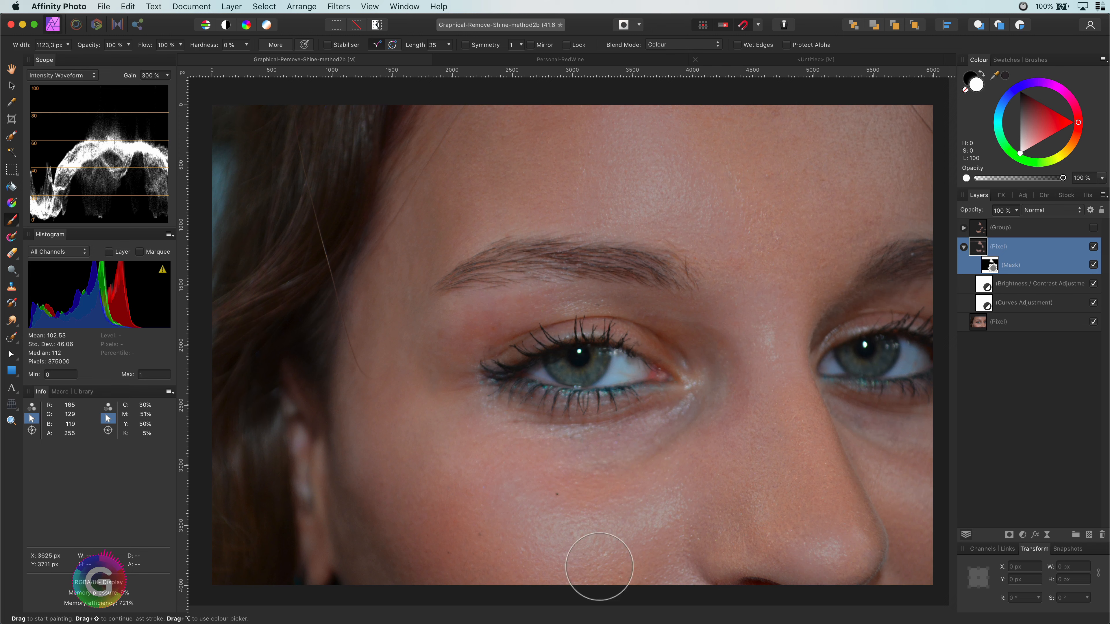
mouse_move(713, 259)
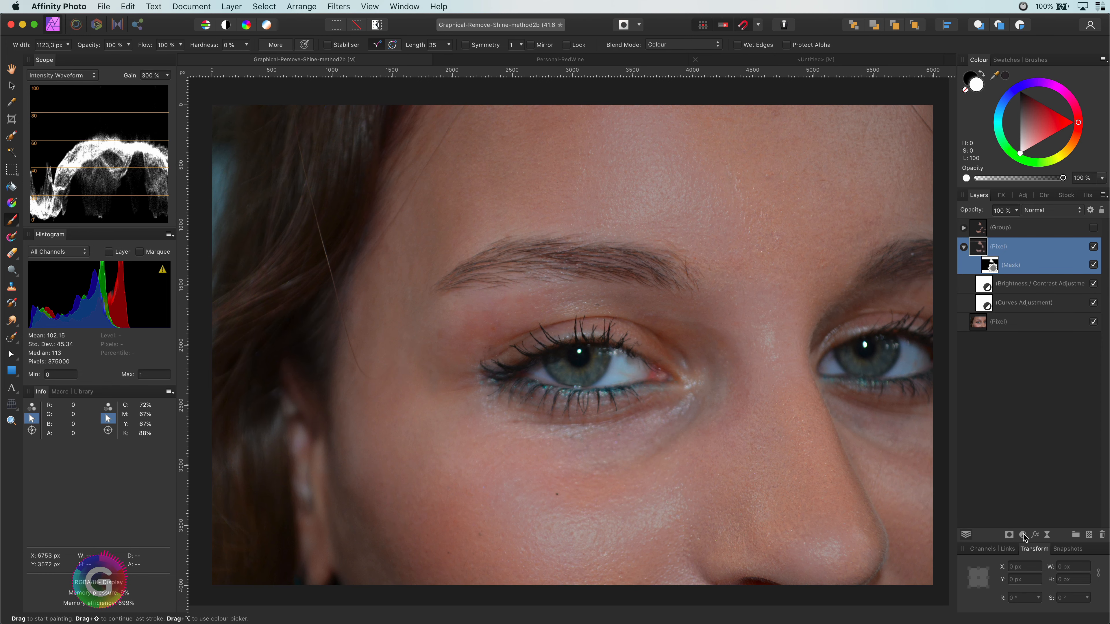
Add a Selective Colour adjustment and set its blend mode to Colour.
click(1024, 534)
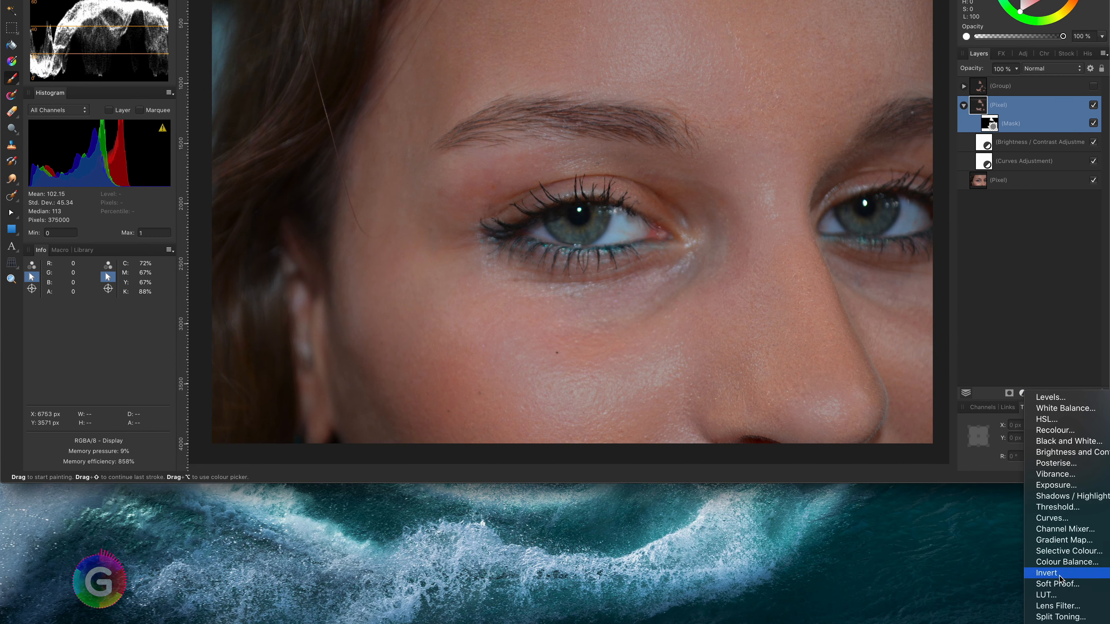
click(1068, 551)
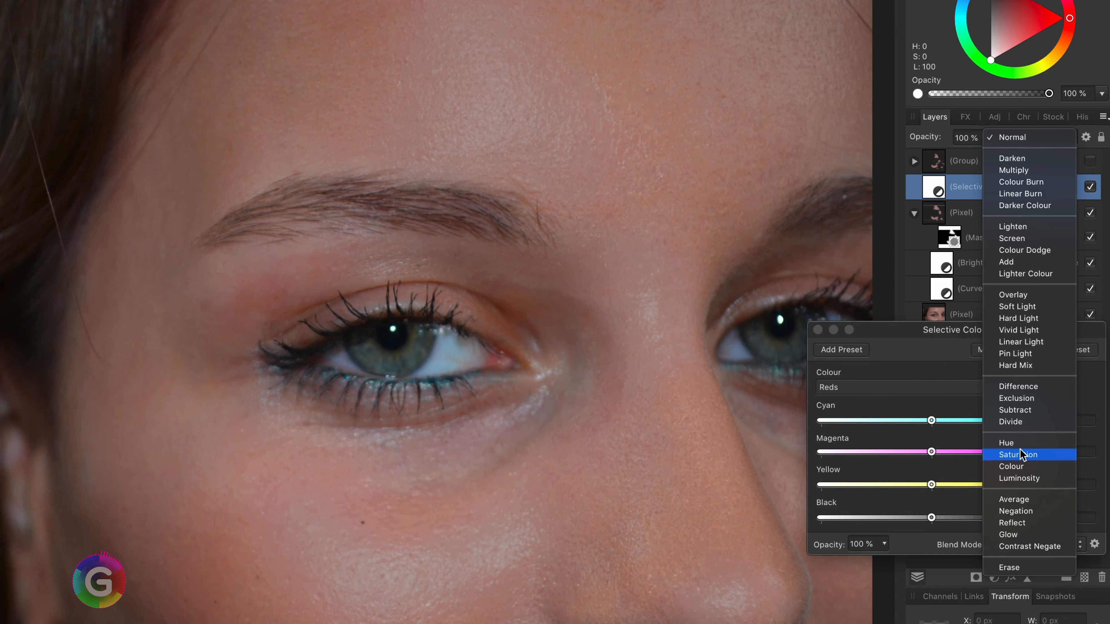
click(1011, 466)
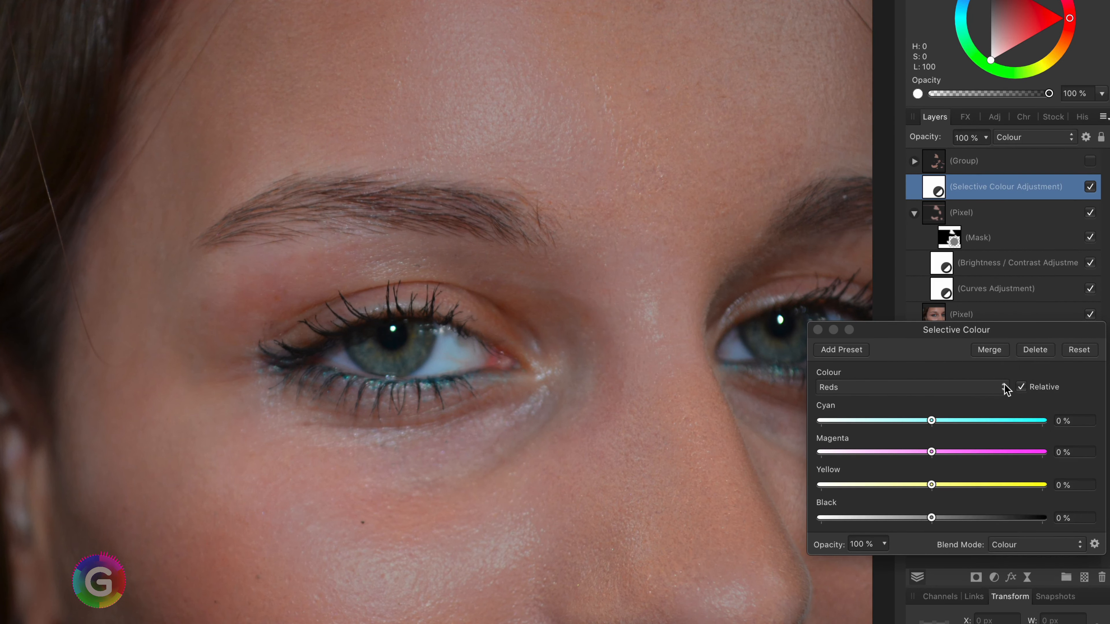
mouse_move(1028, 366)
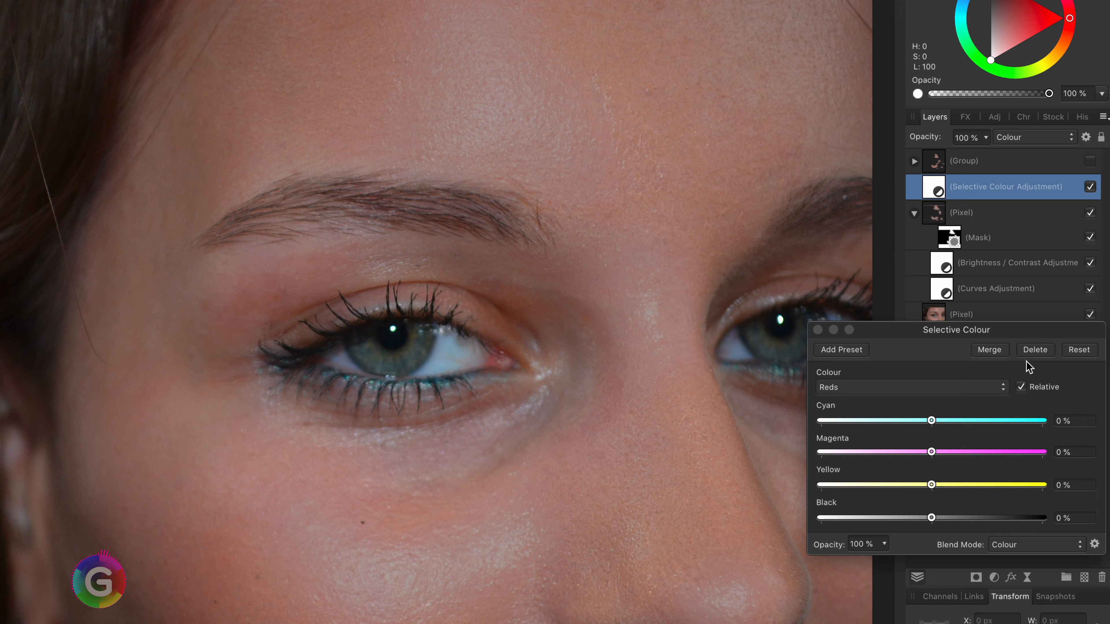
mouse_move(986, 347)
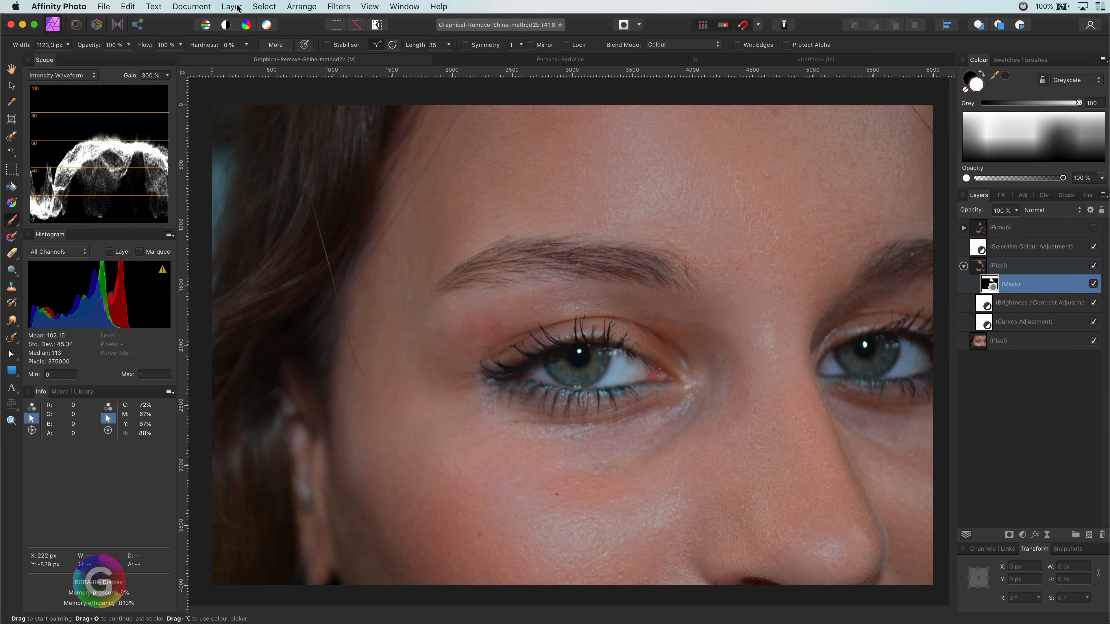
Attach a linked duplicate of the shine mask to the Selective Colour adjustment.
click(231, 6)
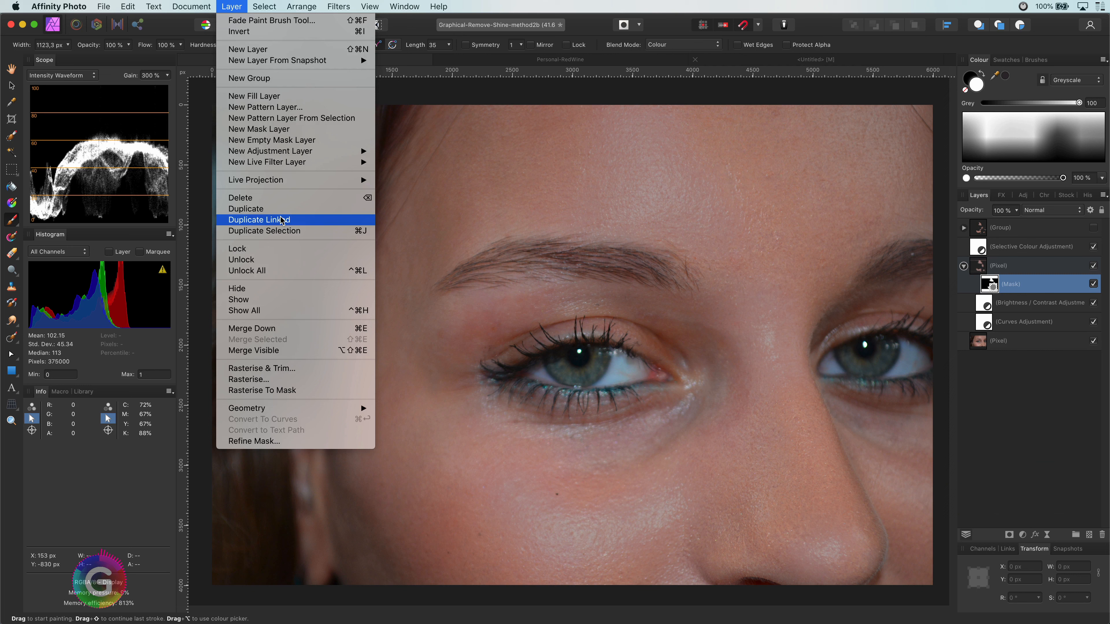
click(259, 220)
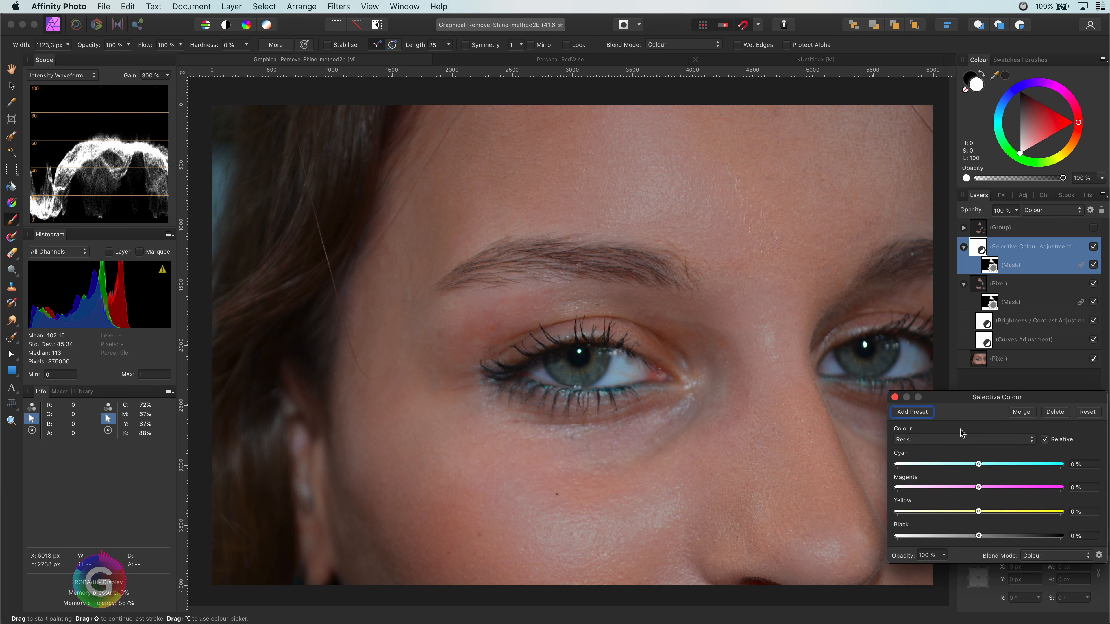
Adjust the Whites and Neutrals ranges to warm the patches, return to Reds and finish.
click(960, 439)
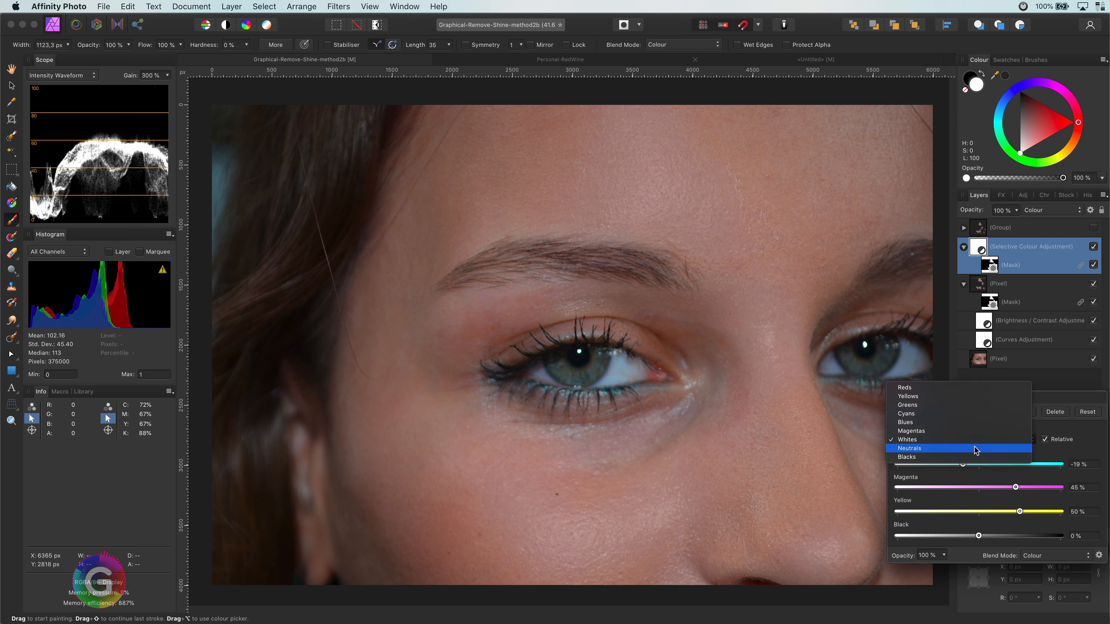
click(908, 448)
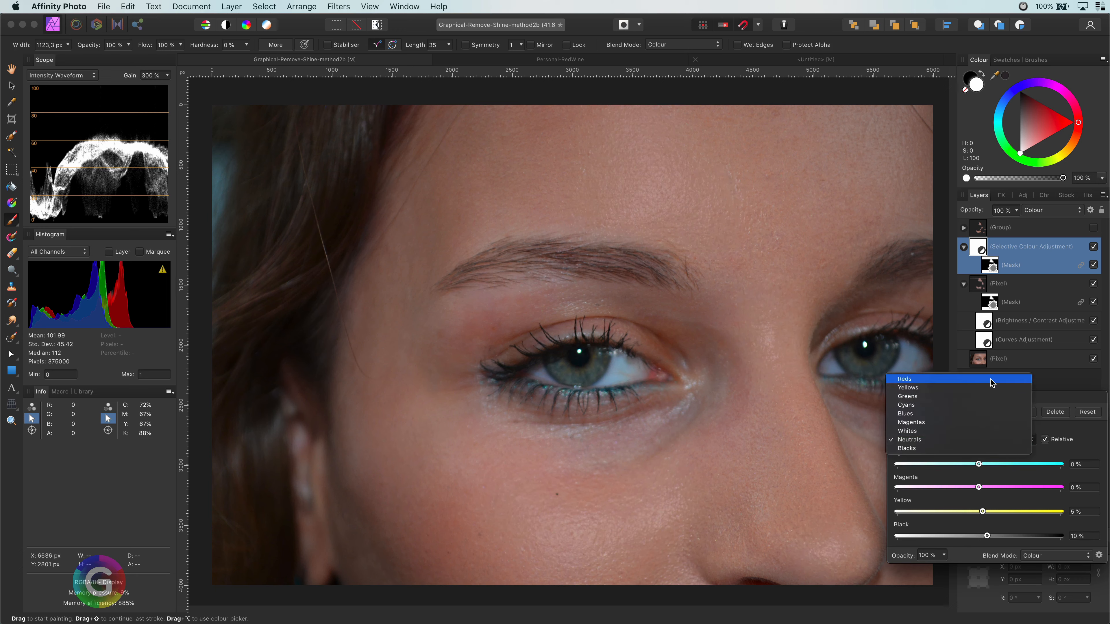
click(905, 378)
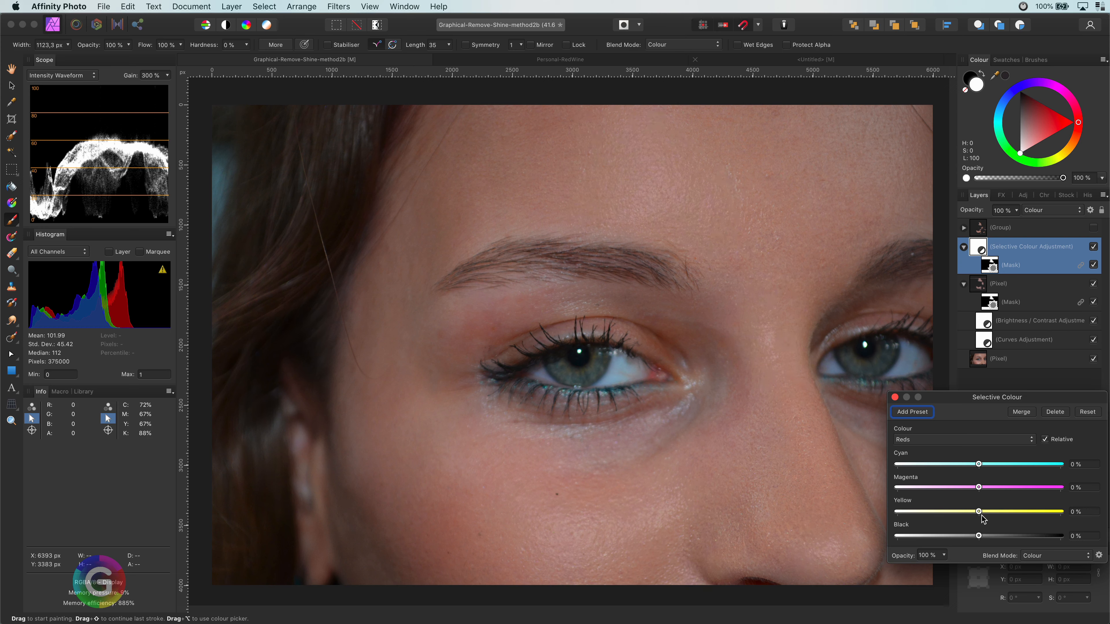
click(895, 397)
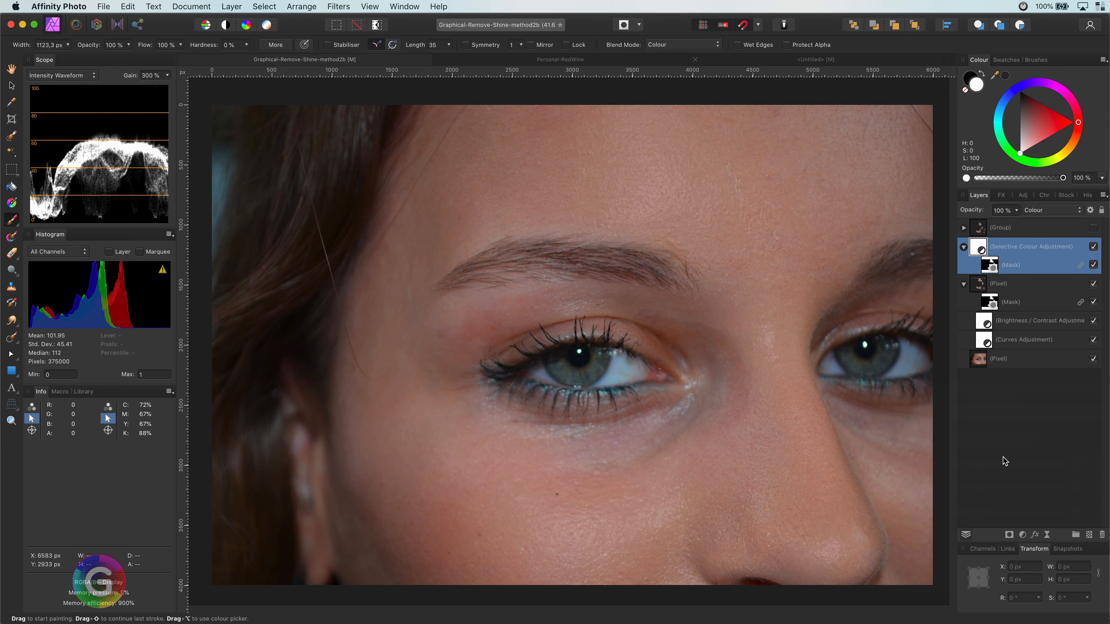
mouse_move(1063, 399)
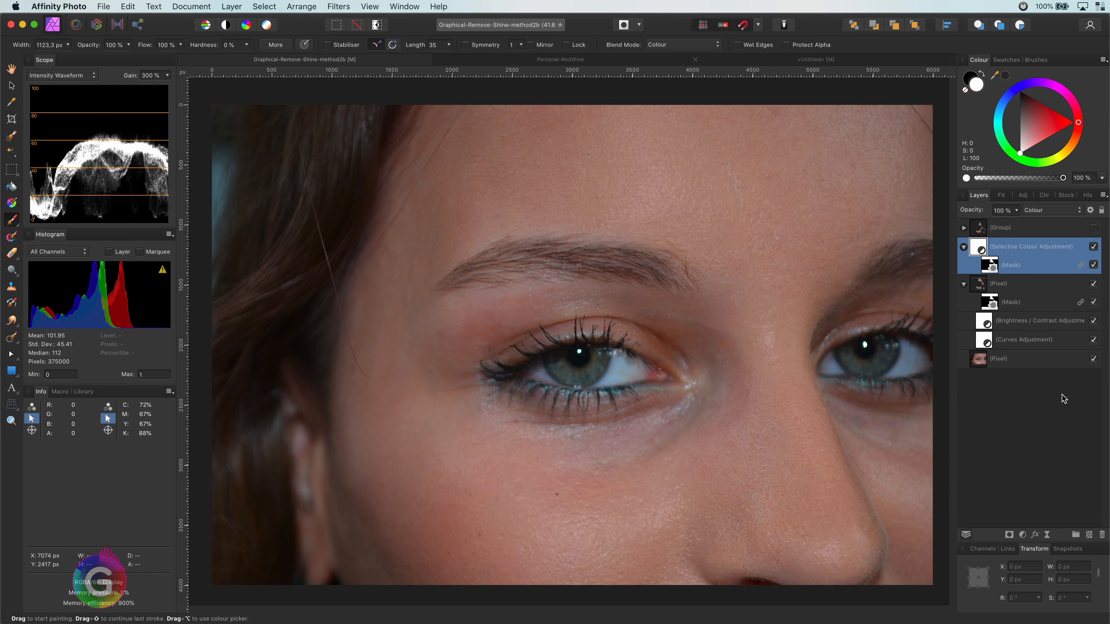
mouse_move(977, 287)
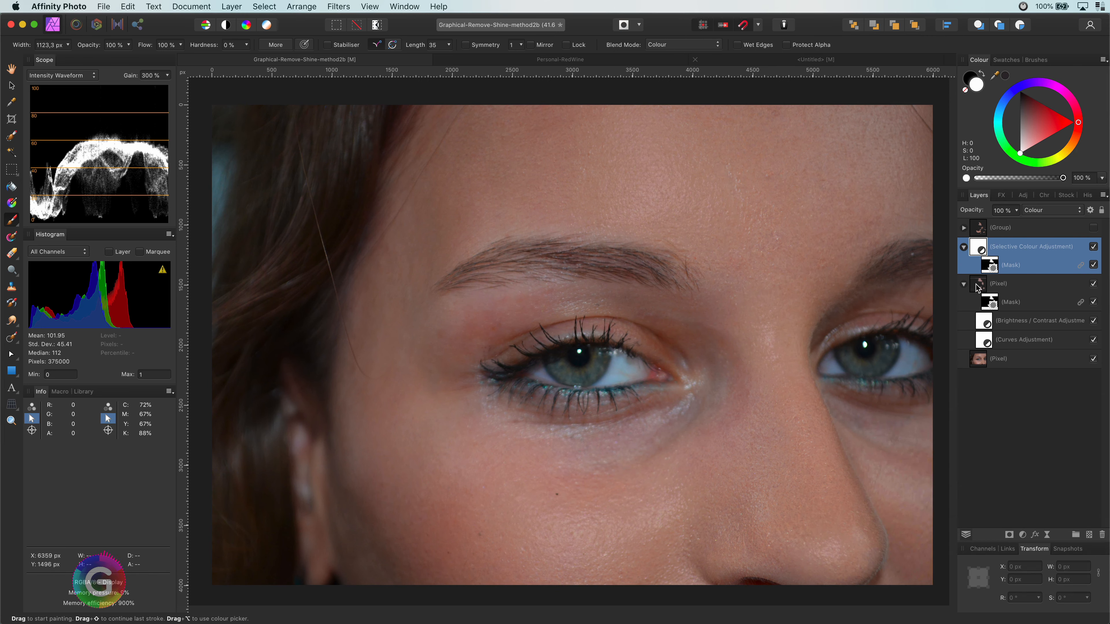
click(962, 284)
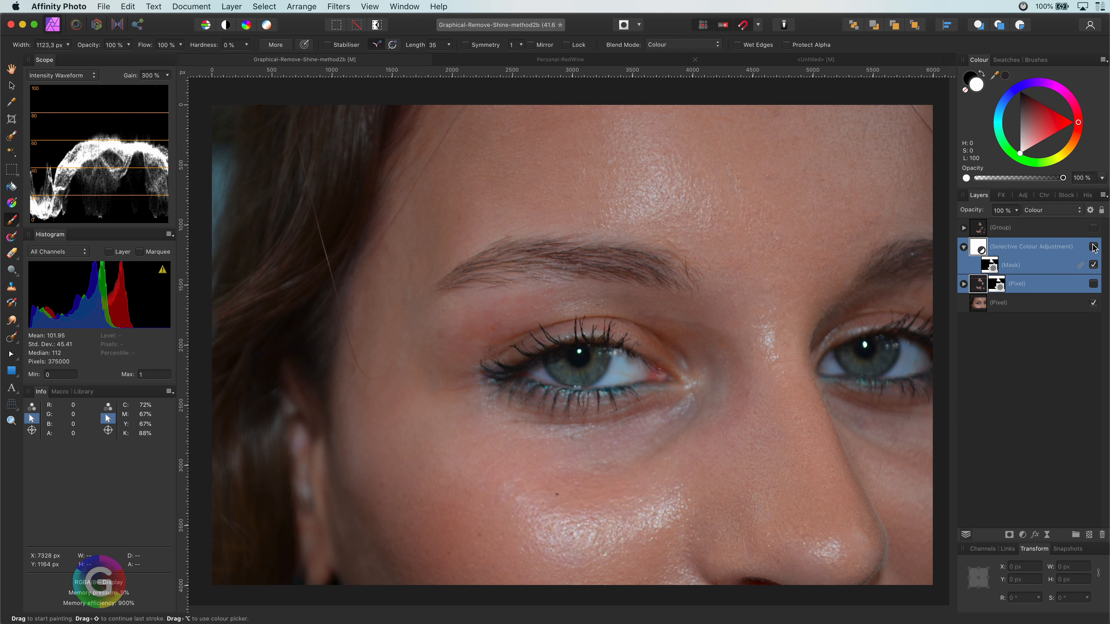
click(1095, 246)
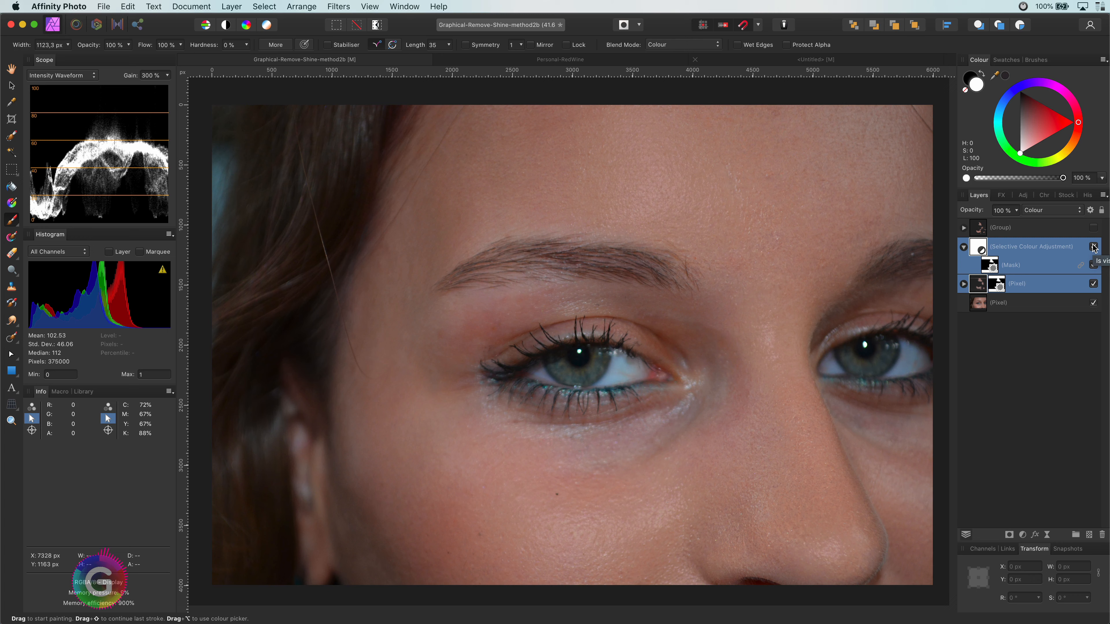
click(1093, 246)
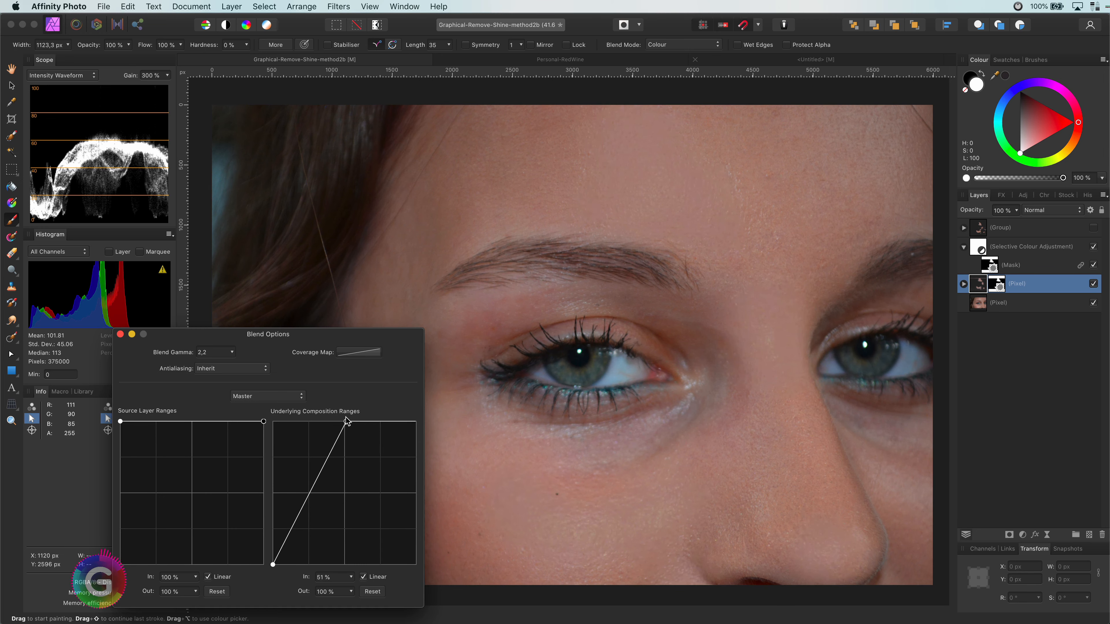
mouse_move(492, 446)
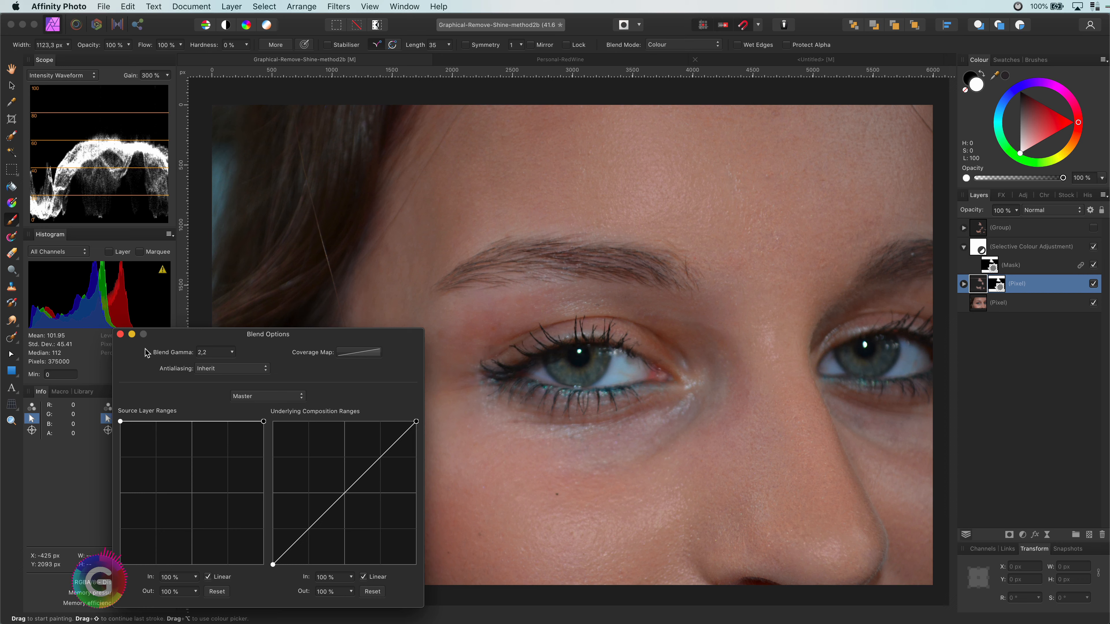
click(119, 334)
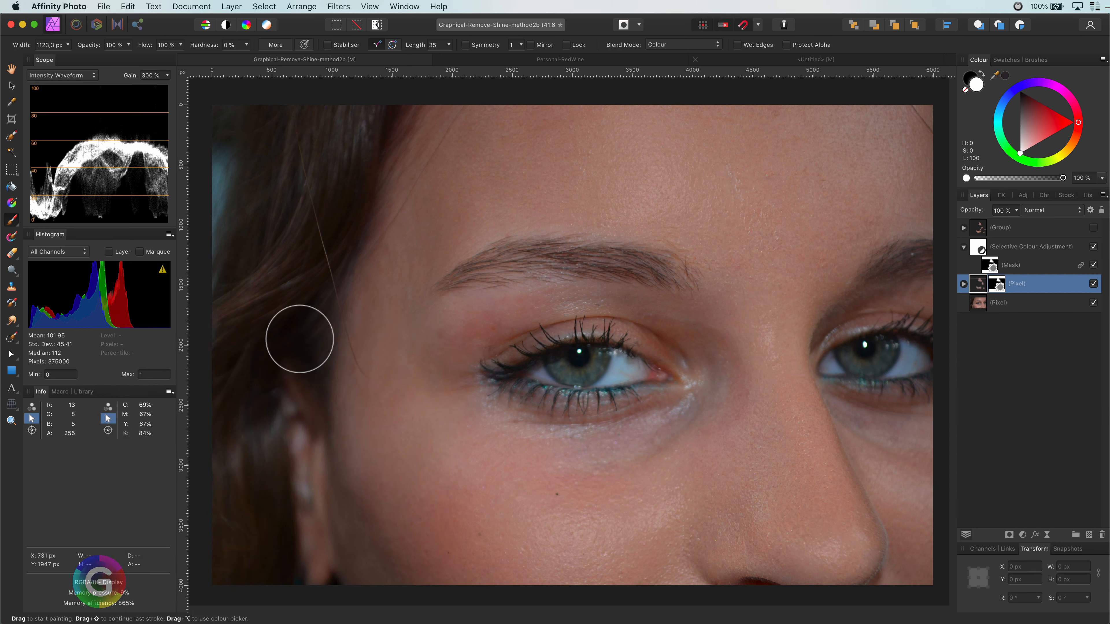
click(11, 85)
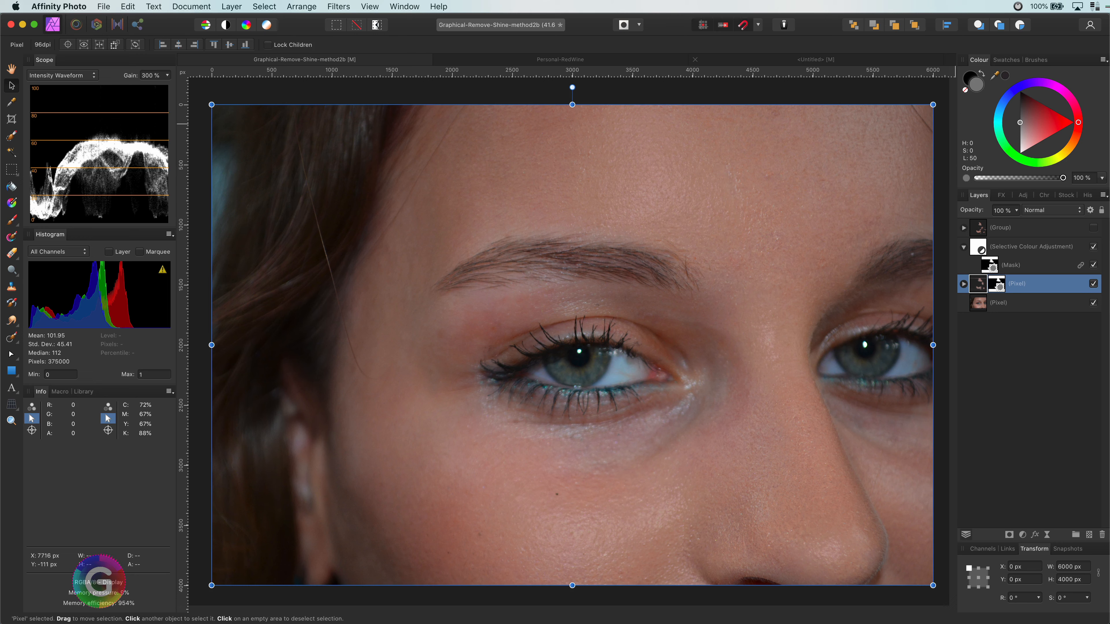
Add a mid-grey fill layer above the Selective Colour adjustment in Luminosity blend mode.
click(1031, 247)
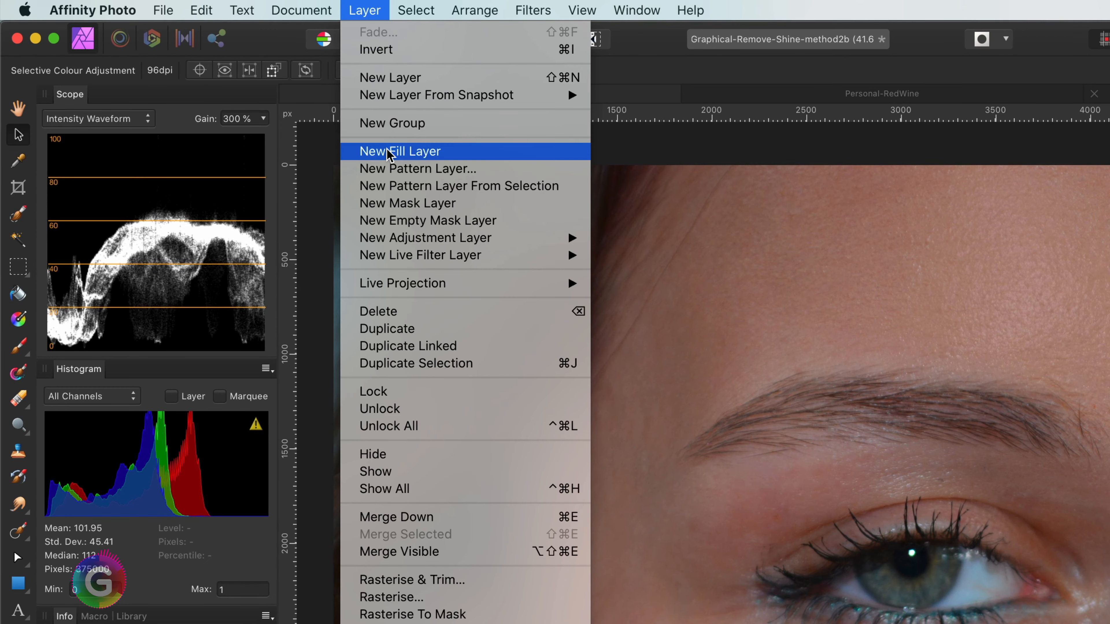
click(400, 151)
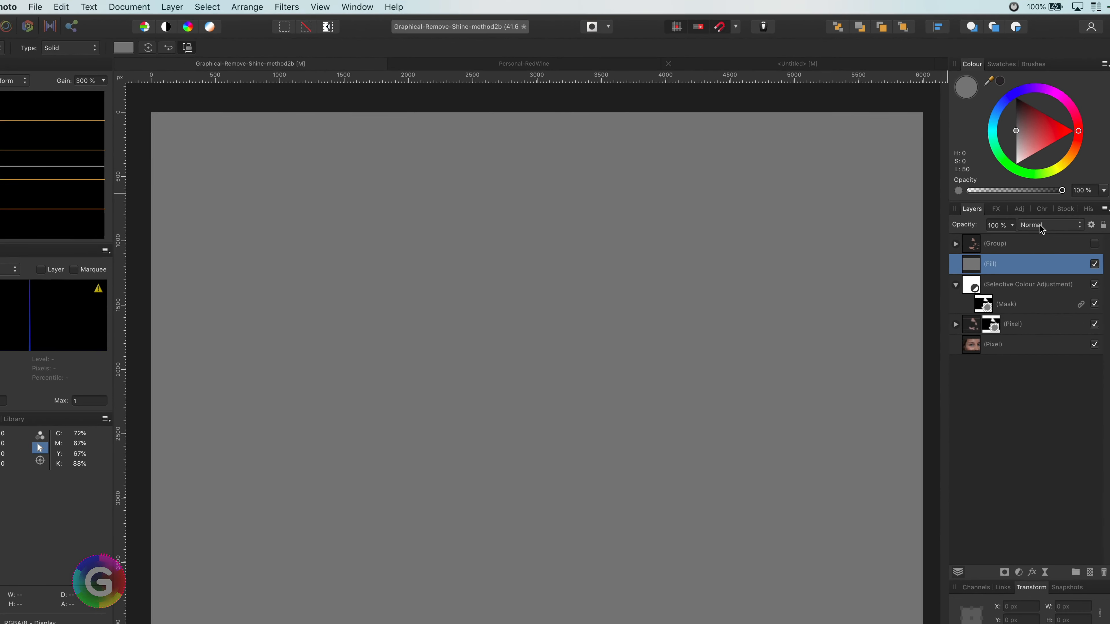
click(1046, 224)
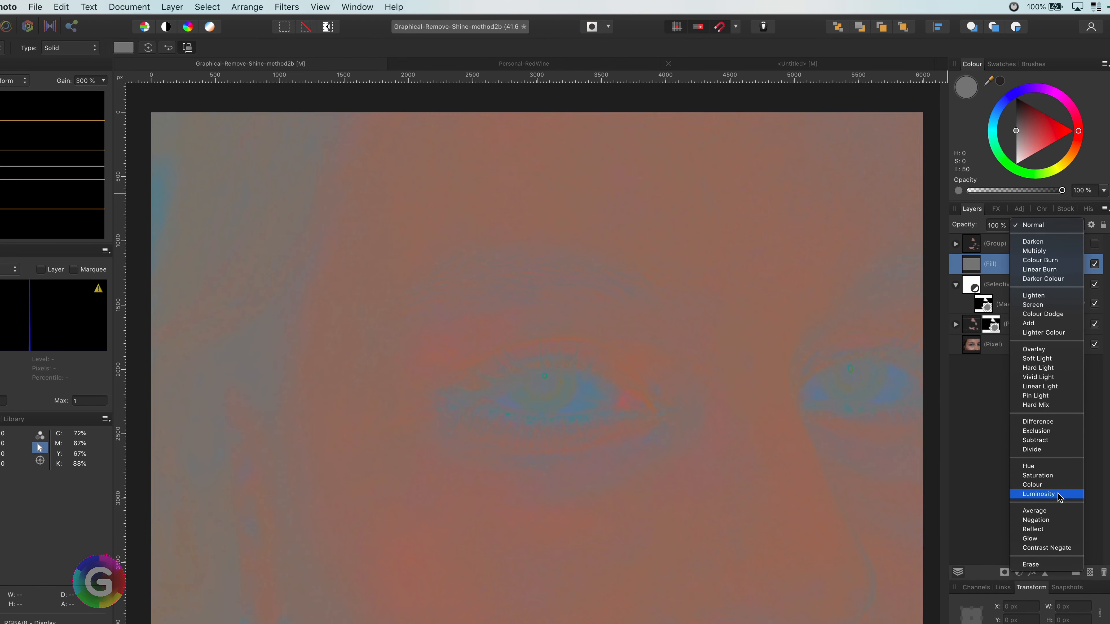
click(1038, 494)
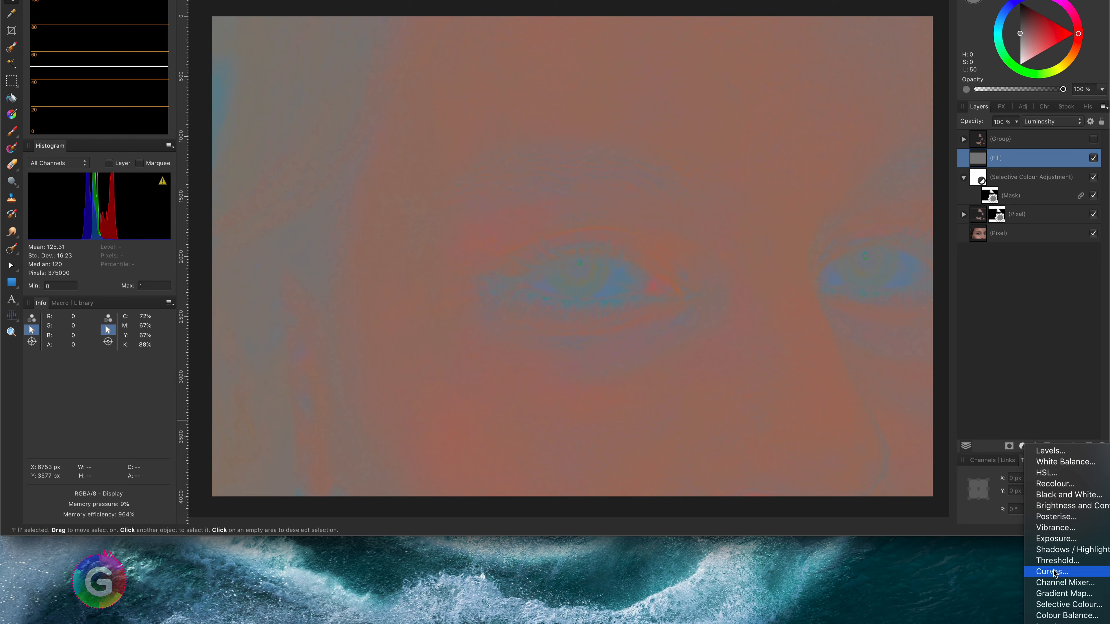
Add a steep master Curves adjustment above the fill and set it to Negation blending.
click(1052, 571)
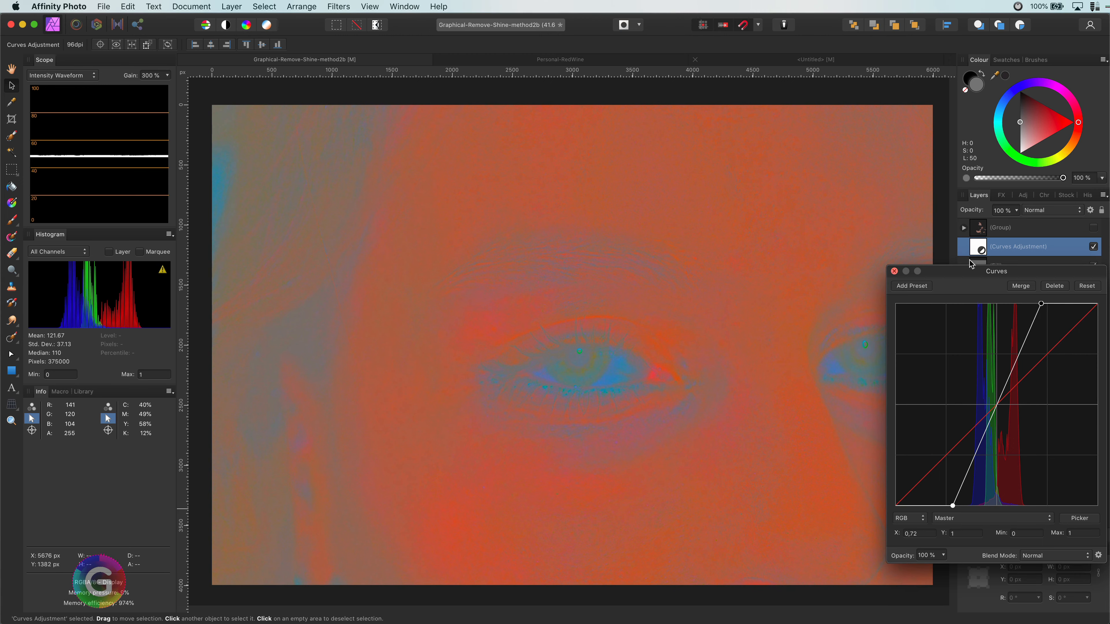
click(894, 271)
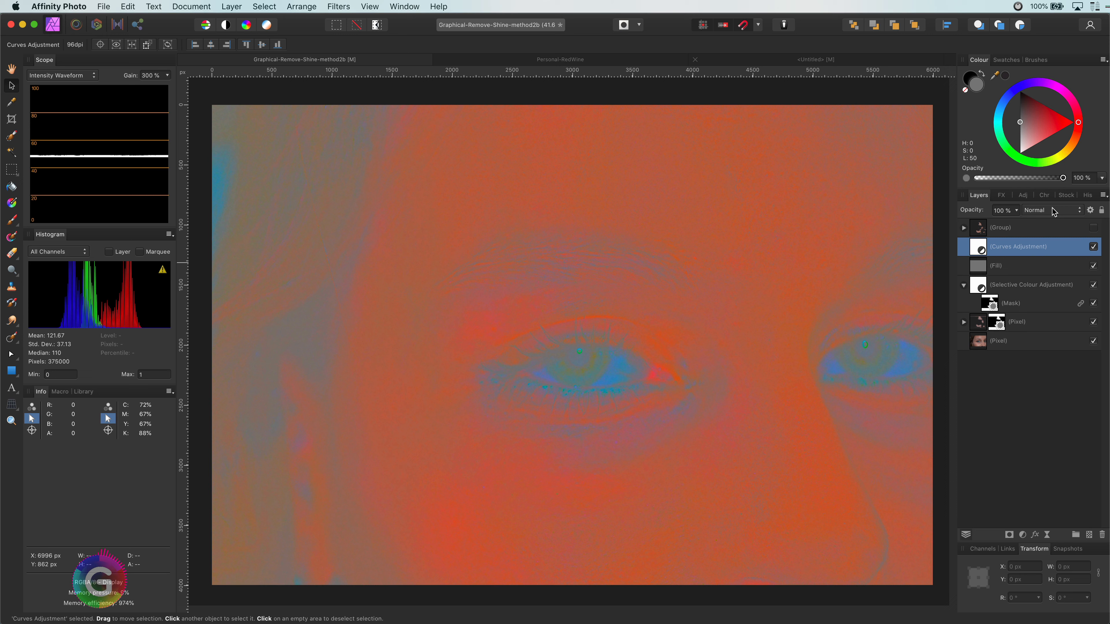
click(1050, 210)
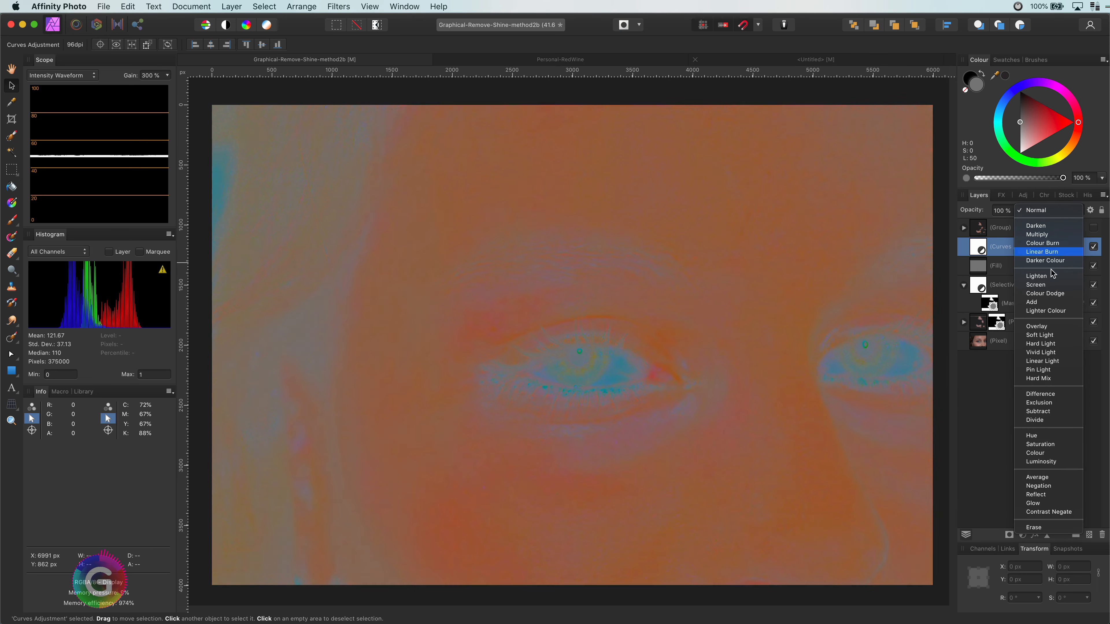
click(1044, 293)
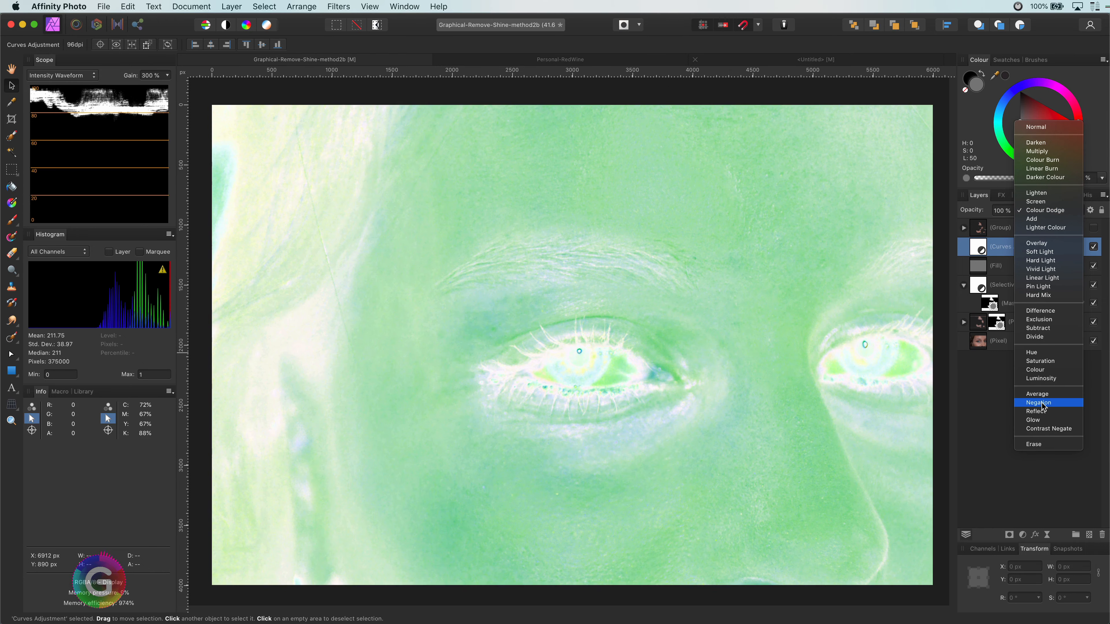
click(1038, 402)
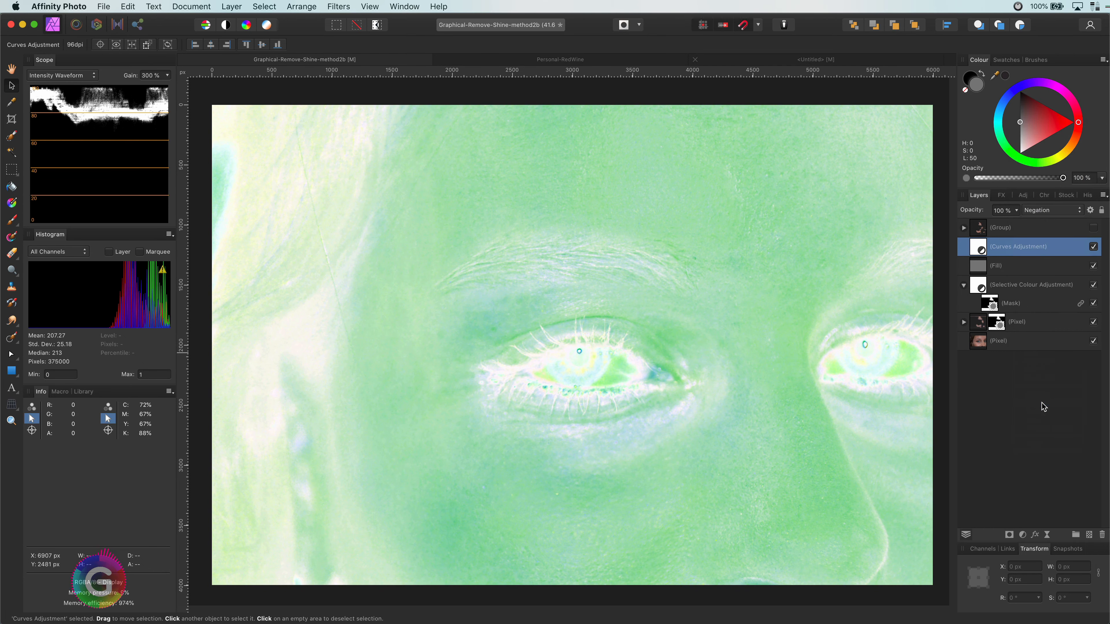
mouse_move(1075, 356)
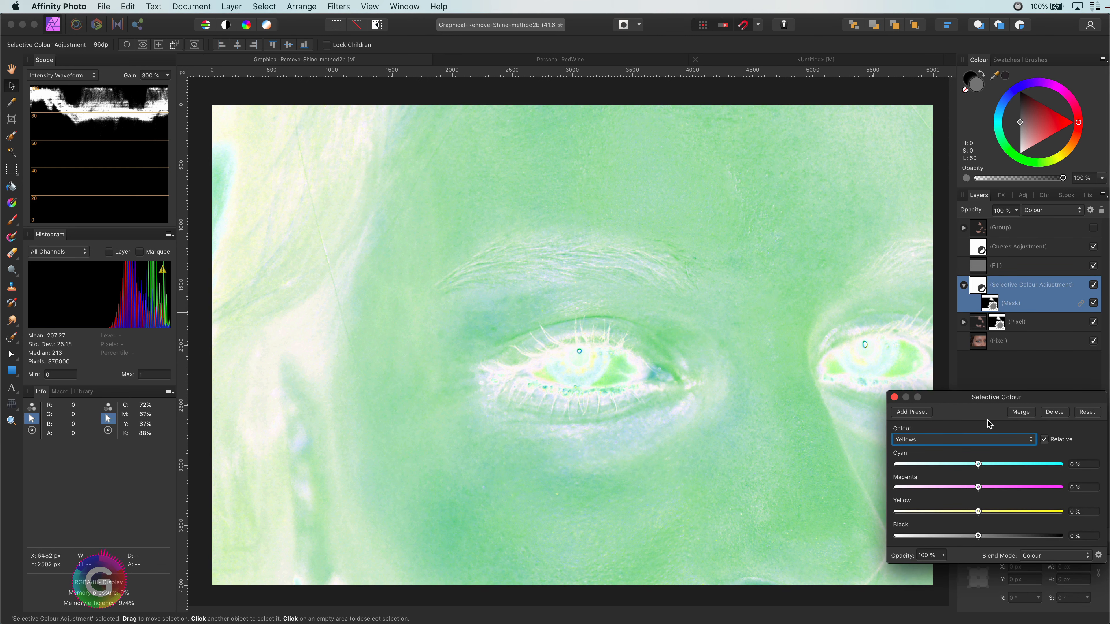
mouse_move(978, 444)
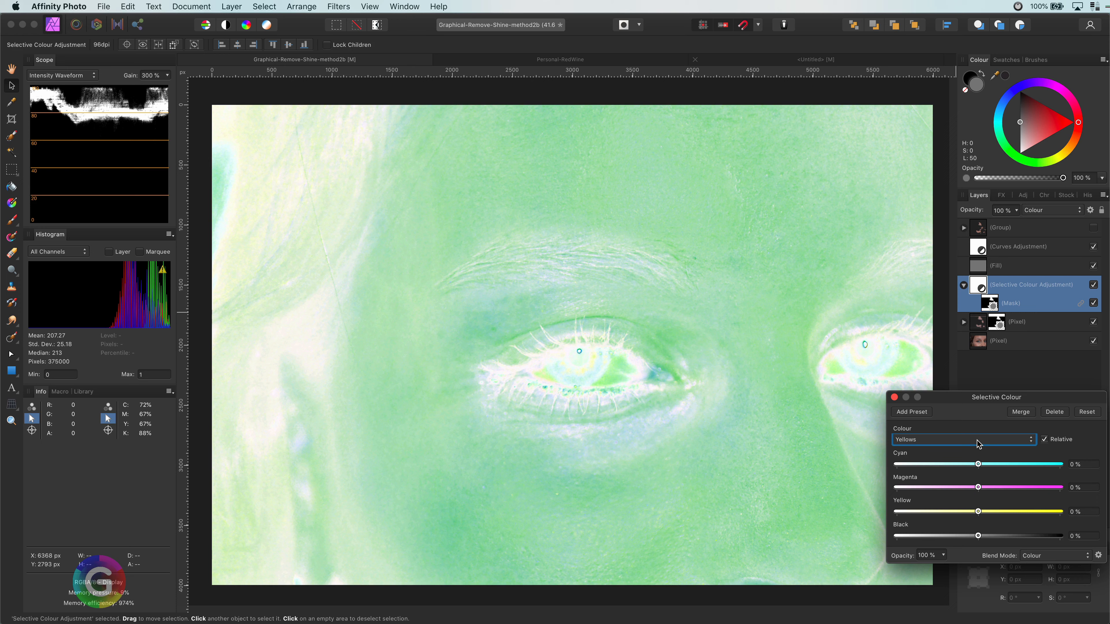
Retune the Neutrals and Whites ranges of the Selective Colour adjustment under the exaggerated view.
click(962, 440)
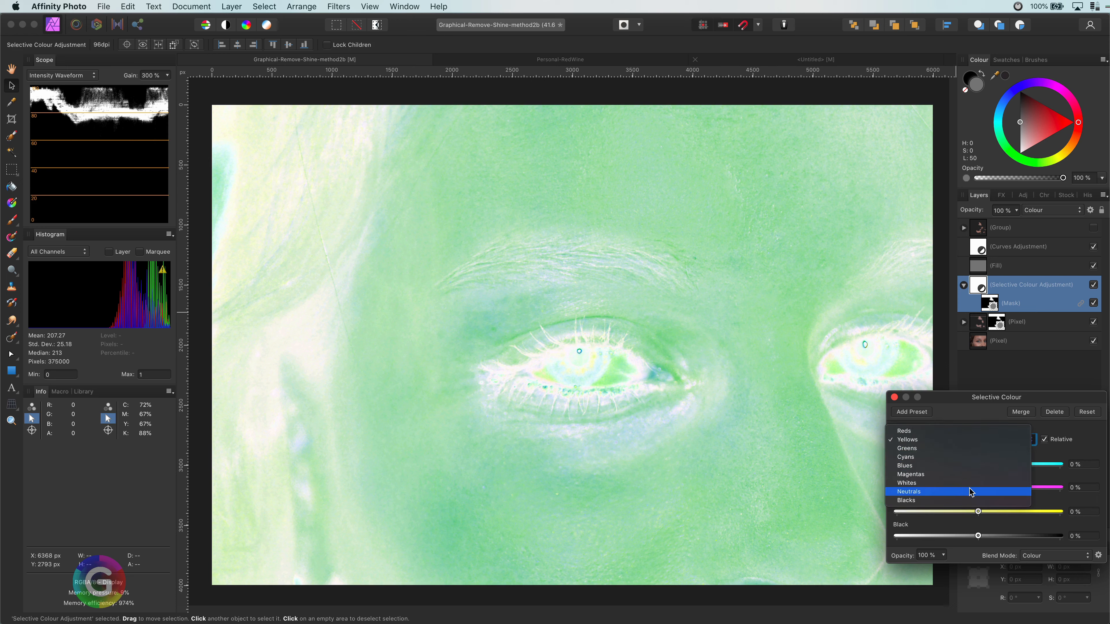
click(908, 491)
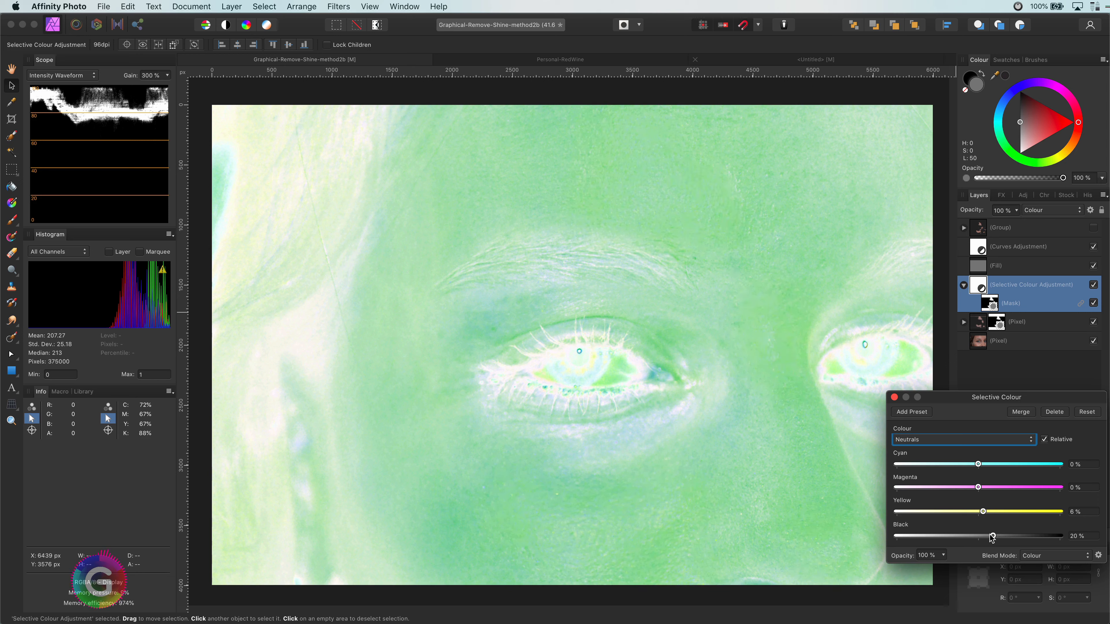
click(962, 440)
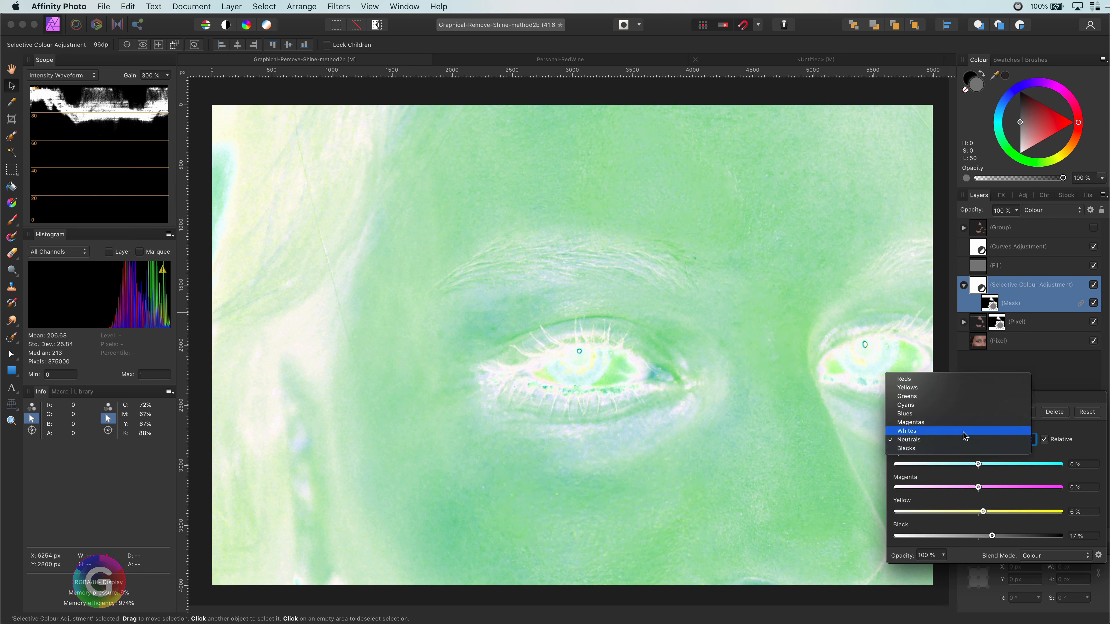
click(907, 430)
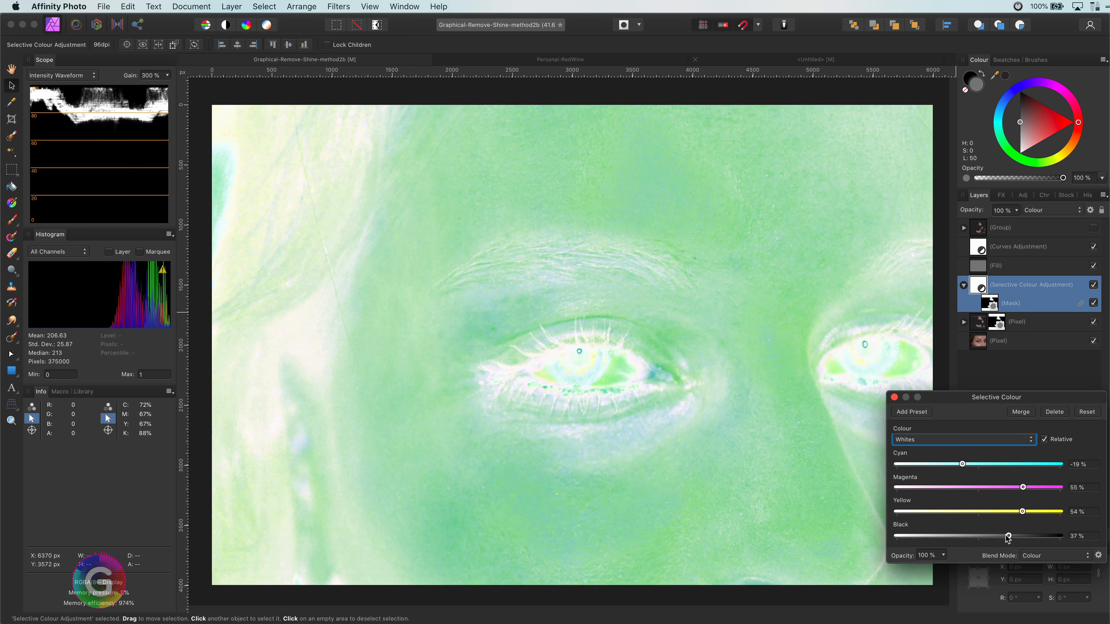
Continue through the Reds, Blacks and Blues ranges, dragging the CMYK sliders.
click(962, 440)
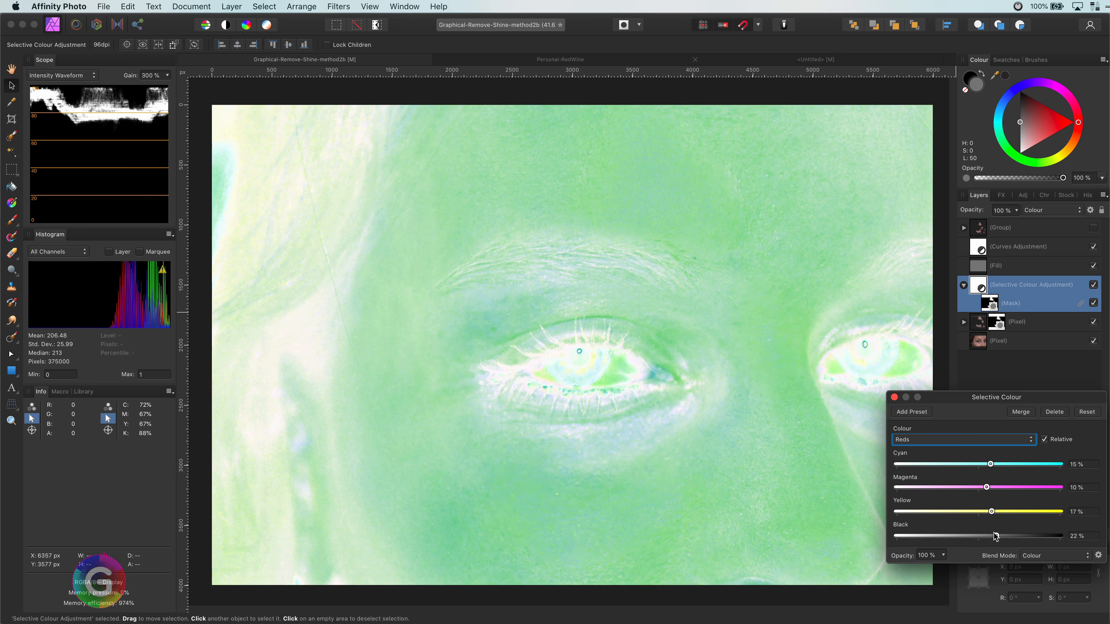
click(963, 438)
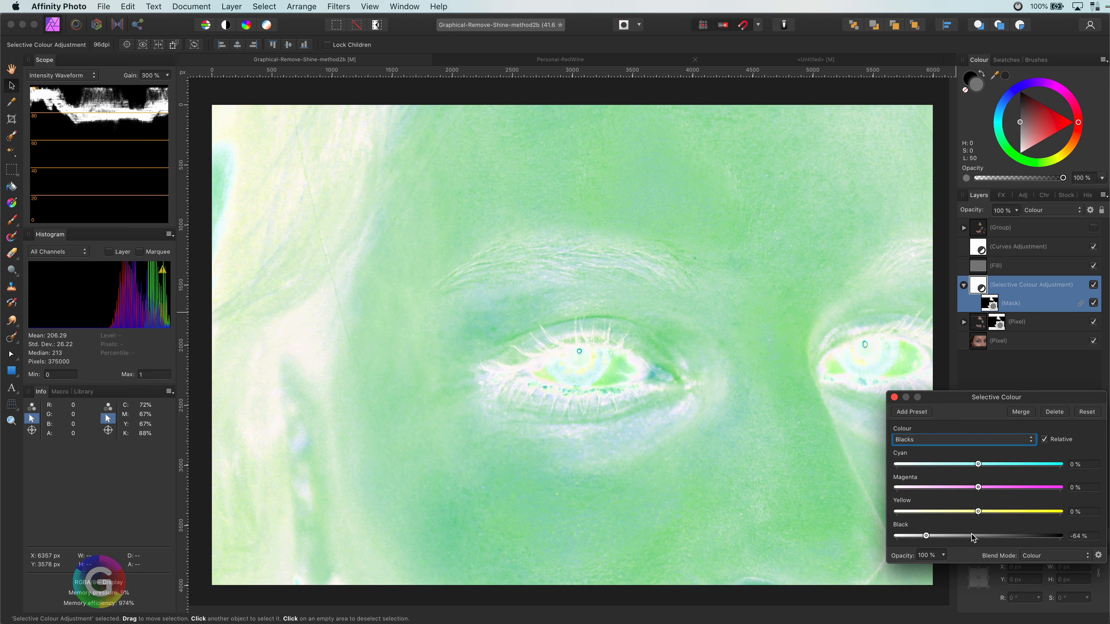
click(962, 439)
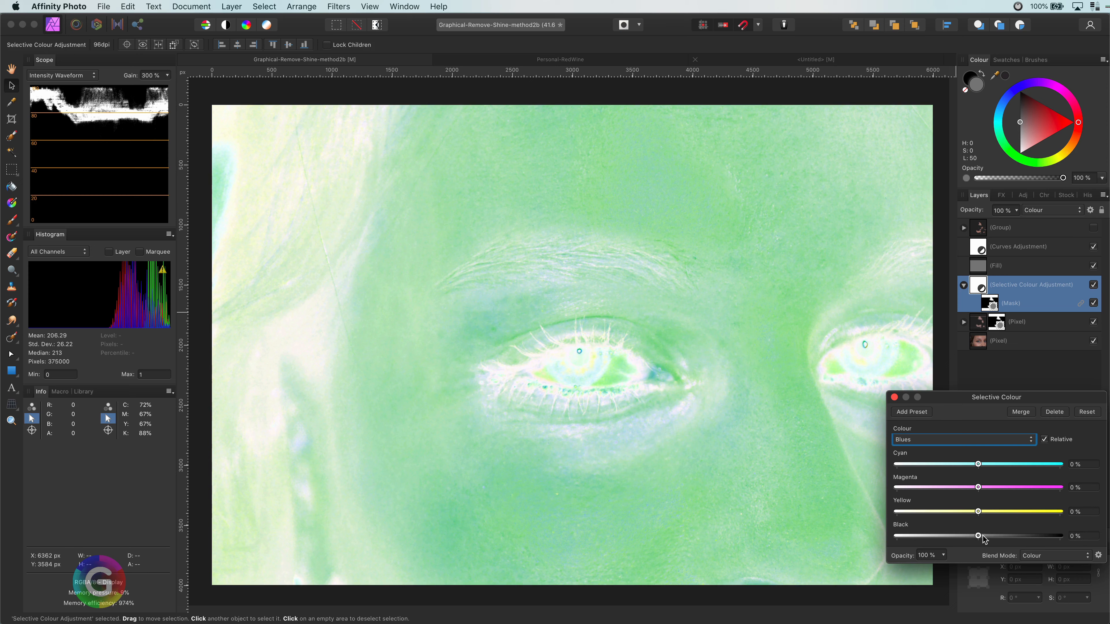
click(962, 439)
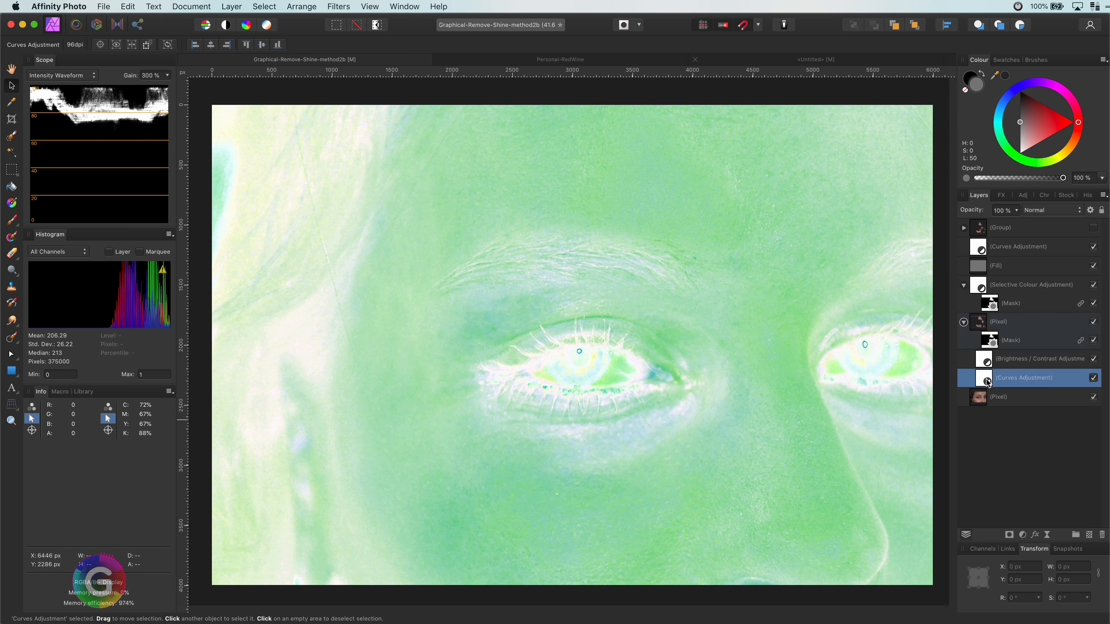
Review the patch layer's Curves adjustment, then select the curves and fill check layers.
double_click(978, 377)
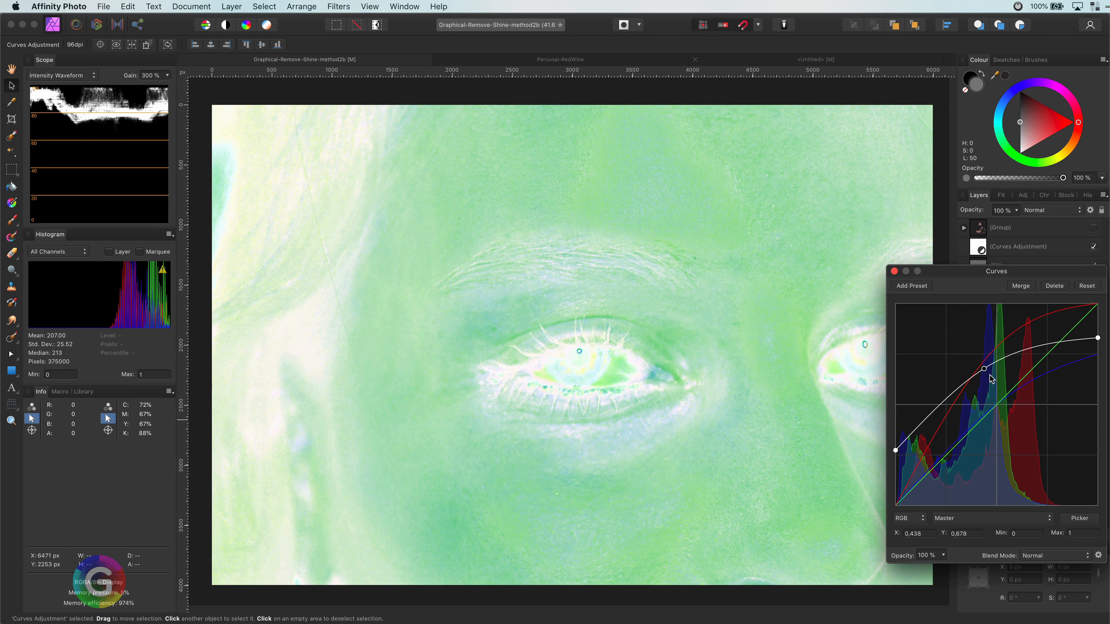
click(894, 271)
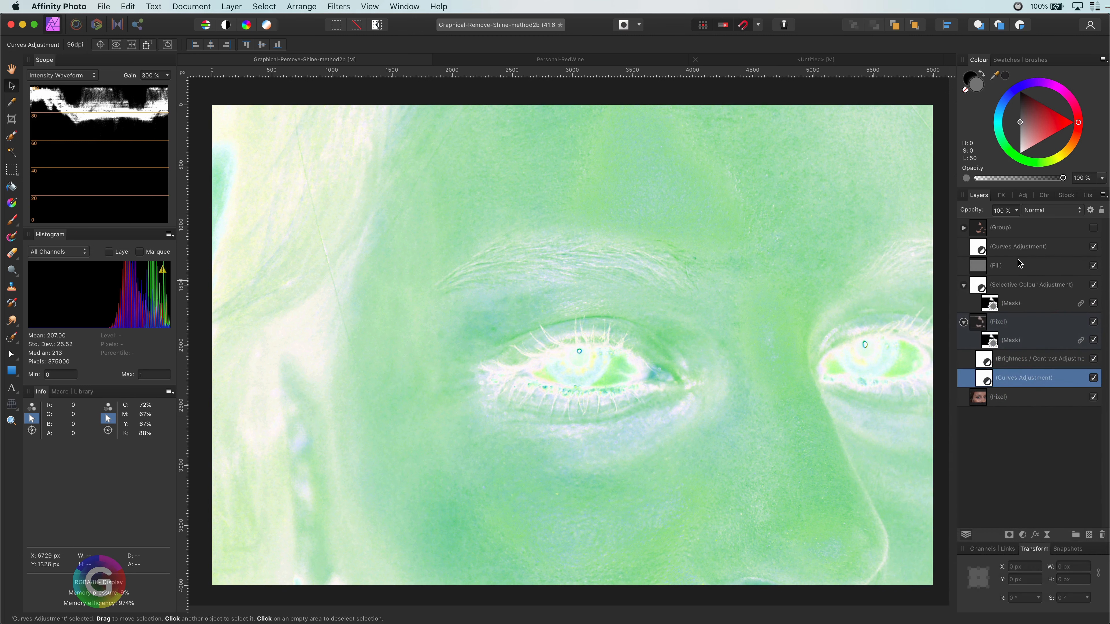
click(1094, 246)
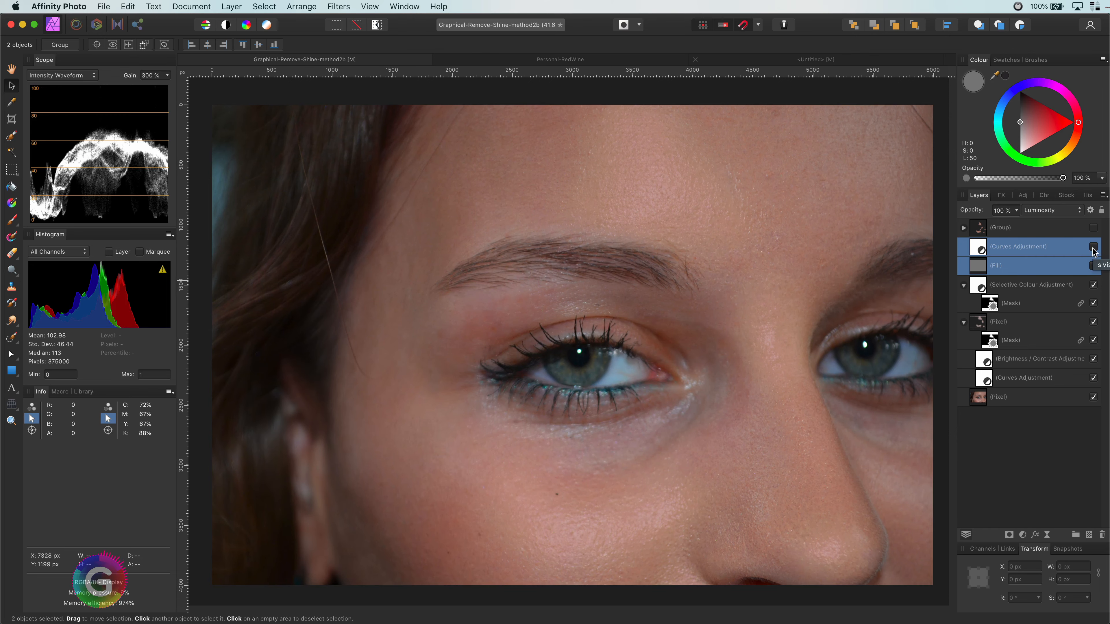
Add a Colour Balance adjustment above Selective Colour and give it a copy of the shine mask.
click(1031, 284)
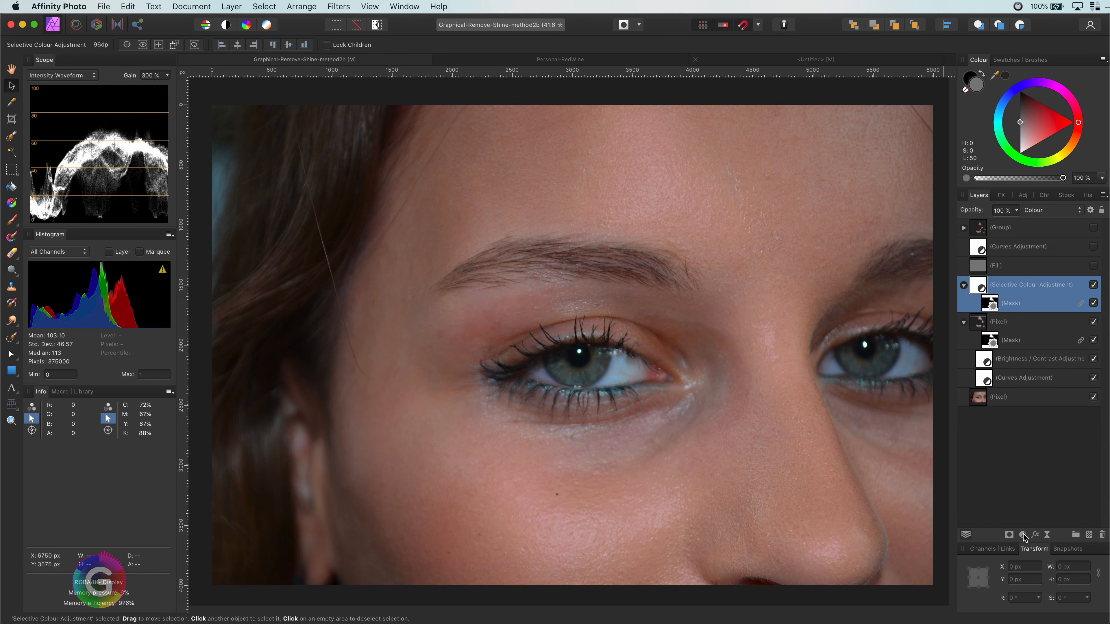
click(1022, 433)
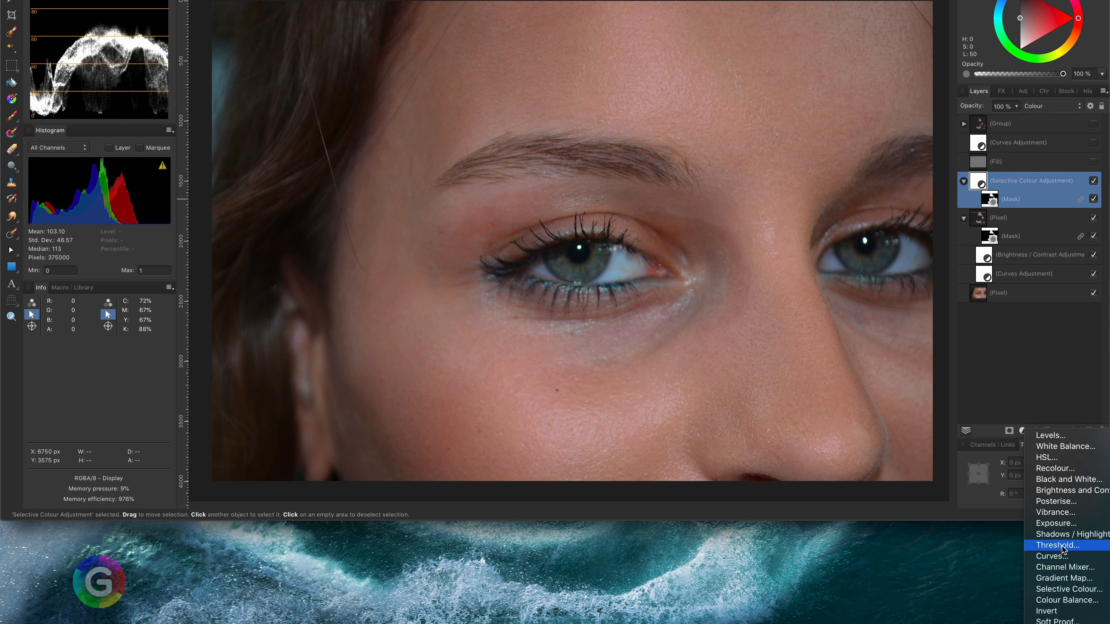
mouse_move(1069, 600)
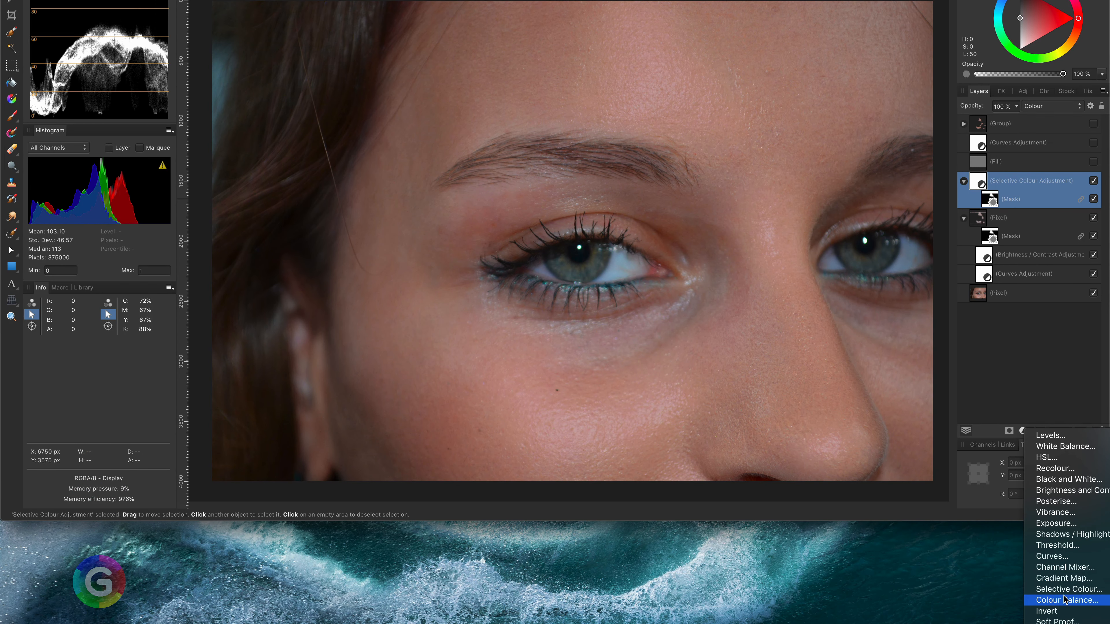
click(1072, 599)
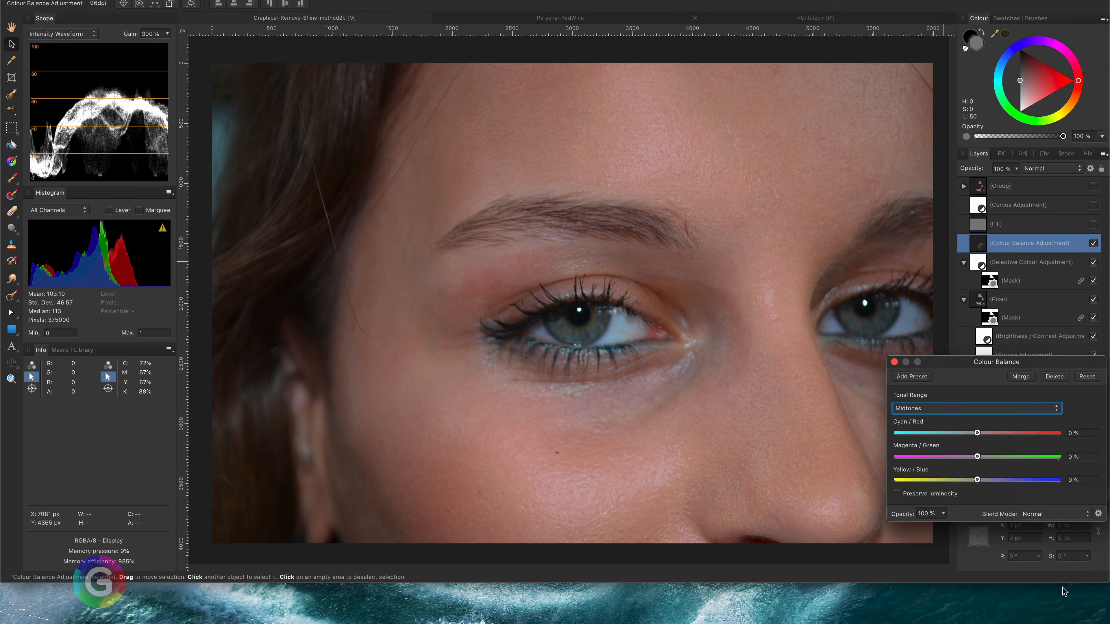
right_click(978, 341)
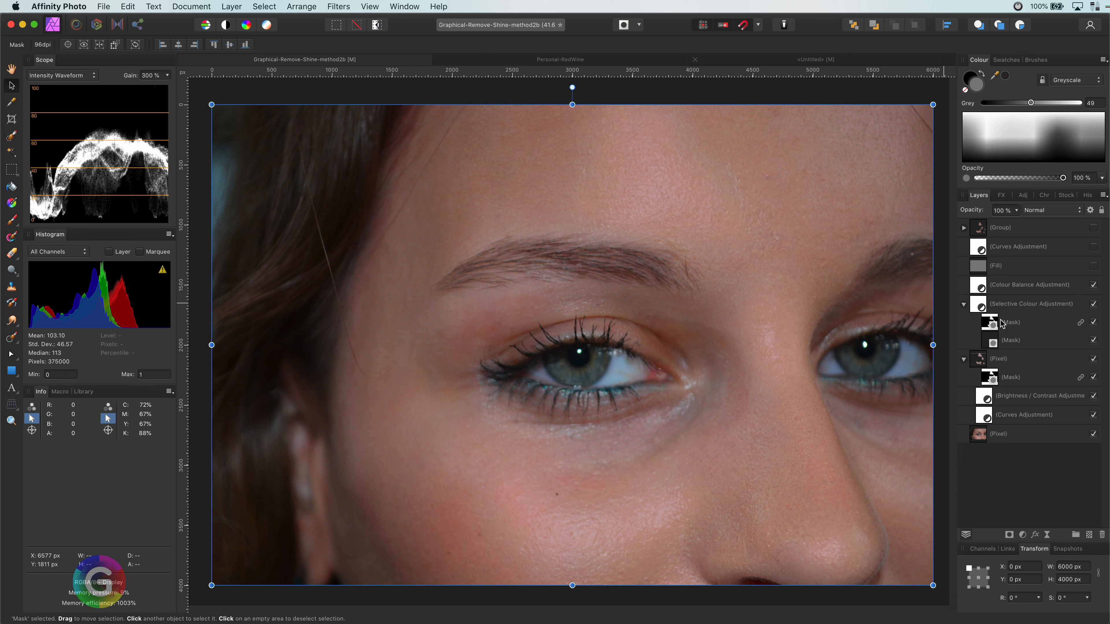
click(963, 284)
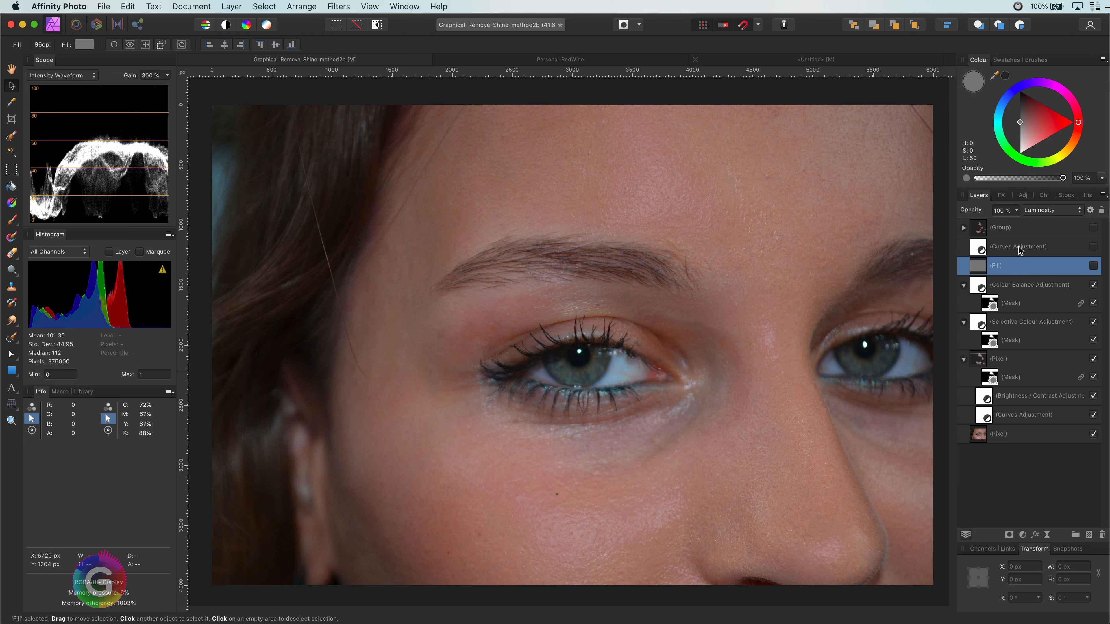
Re-enable the grey fill and Negation curves check layers, then retune Selective Colour Reds and Whites.
click(1019, 246)
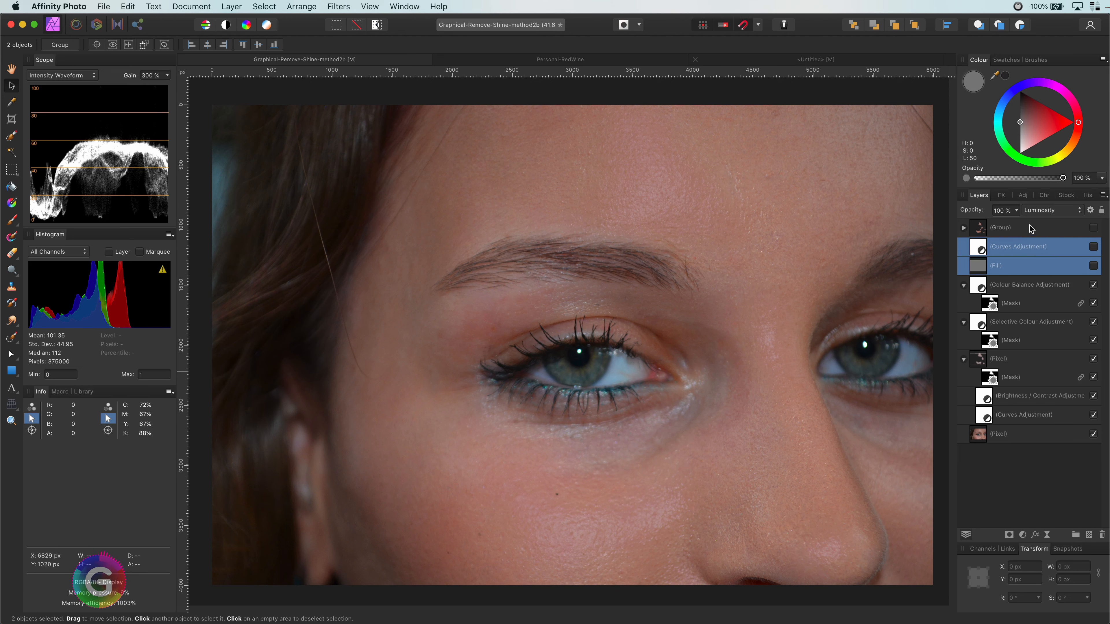
click(1094, 246)
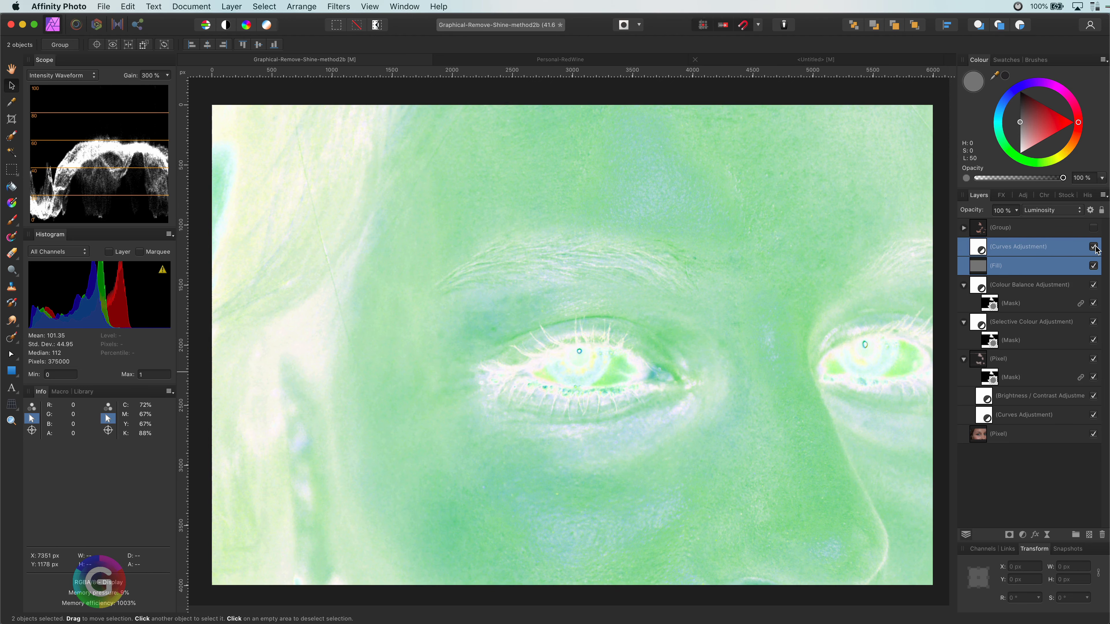
click(1094, 246)
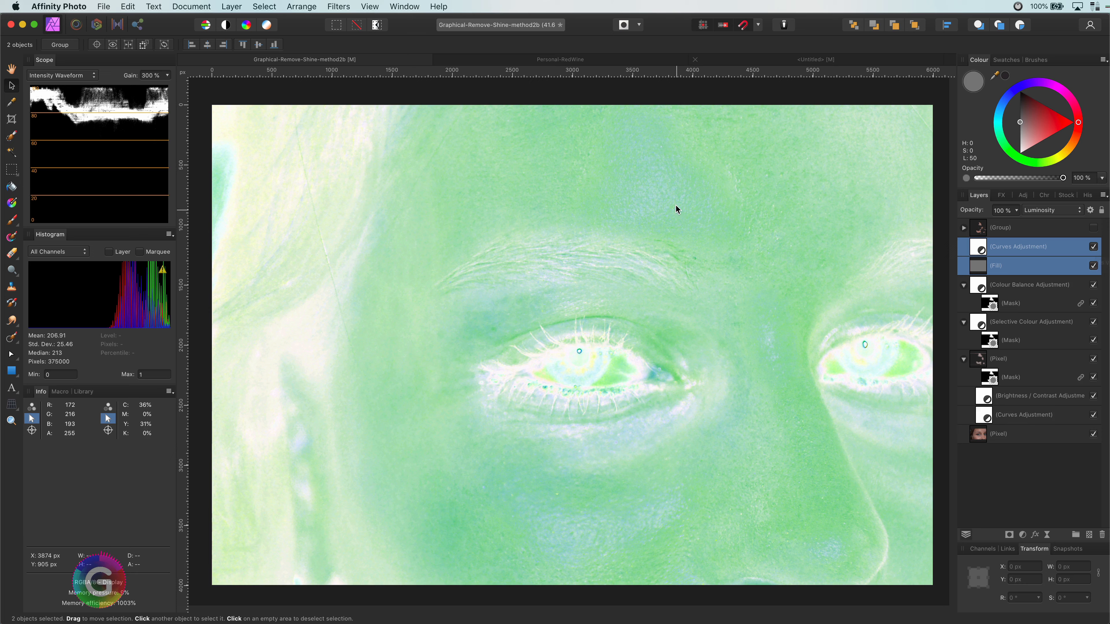
mouse_move(970, 289)
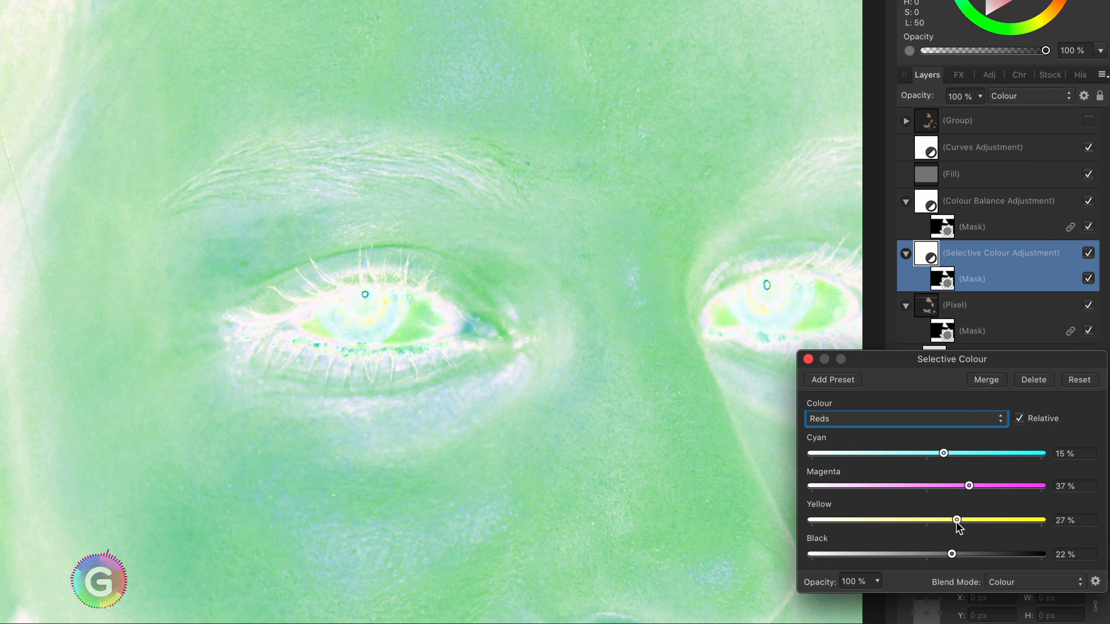
click(906, 419)
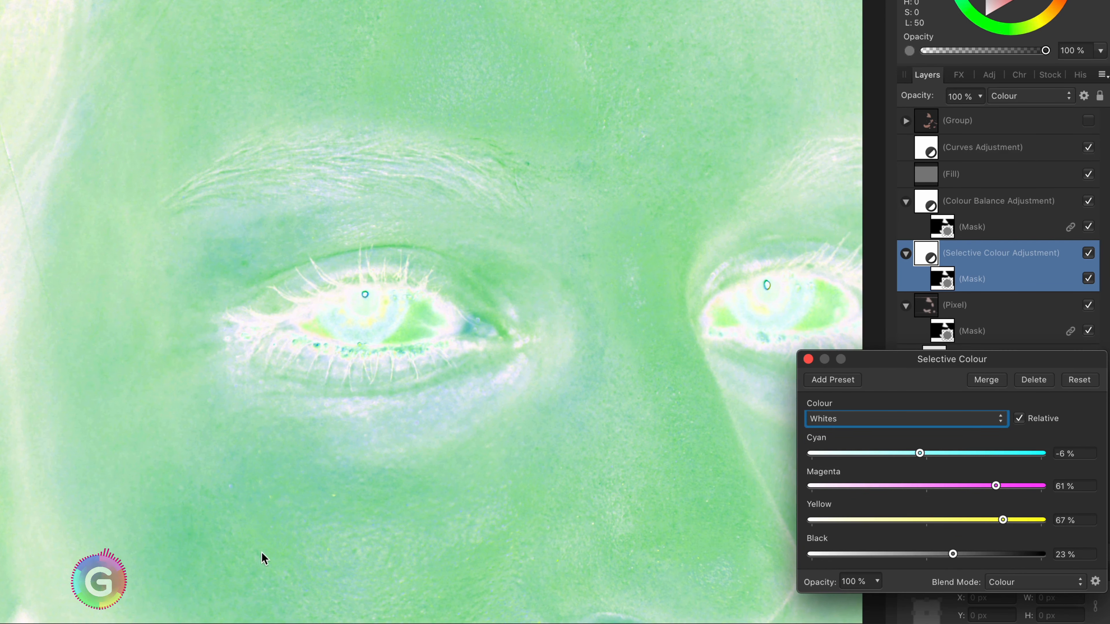
mouse_move(518, 197)
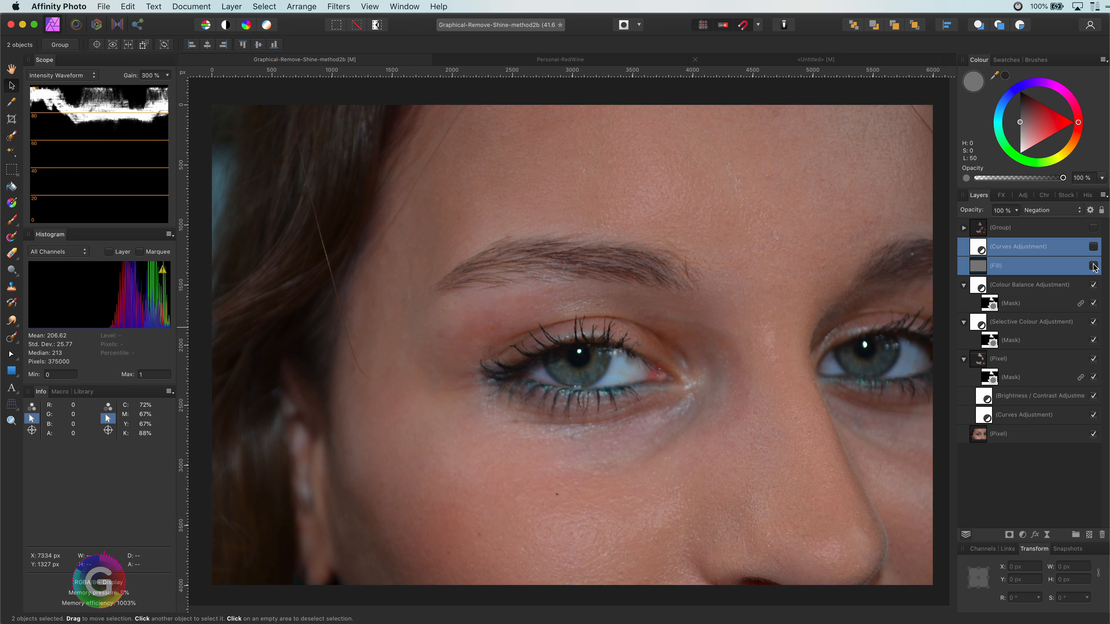
Hide the check layers, then switch off the three shine-correction layers to reveal the original shiny skin.
click(1094, 265)
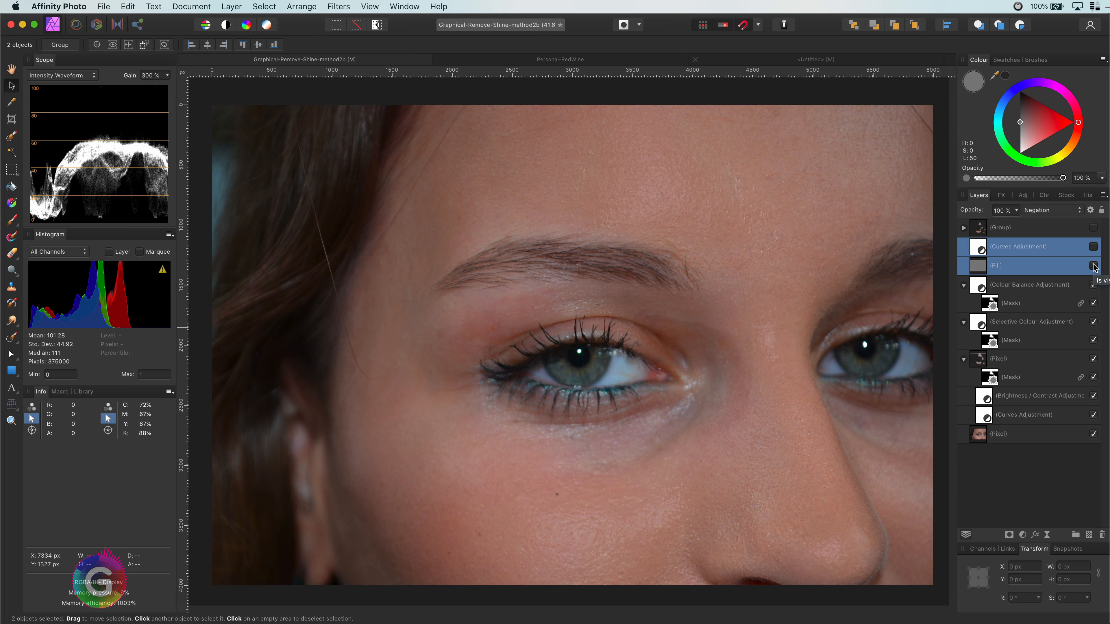
mouse_move(1094, 276)
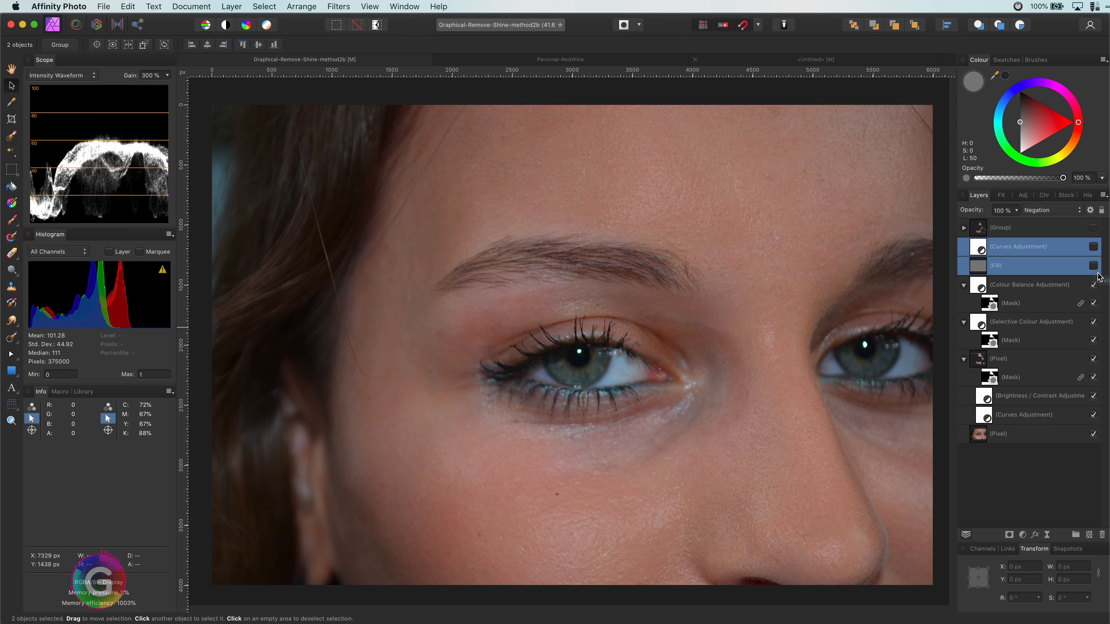
click(1027, 285)
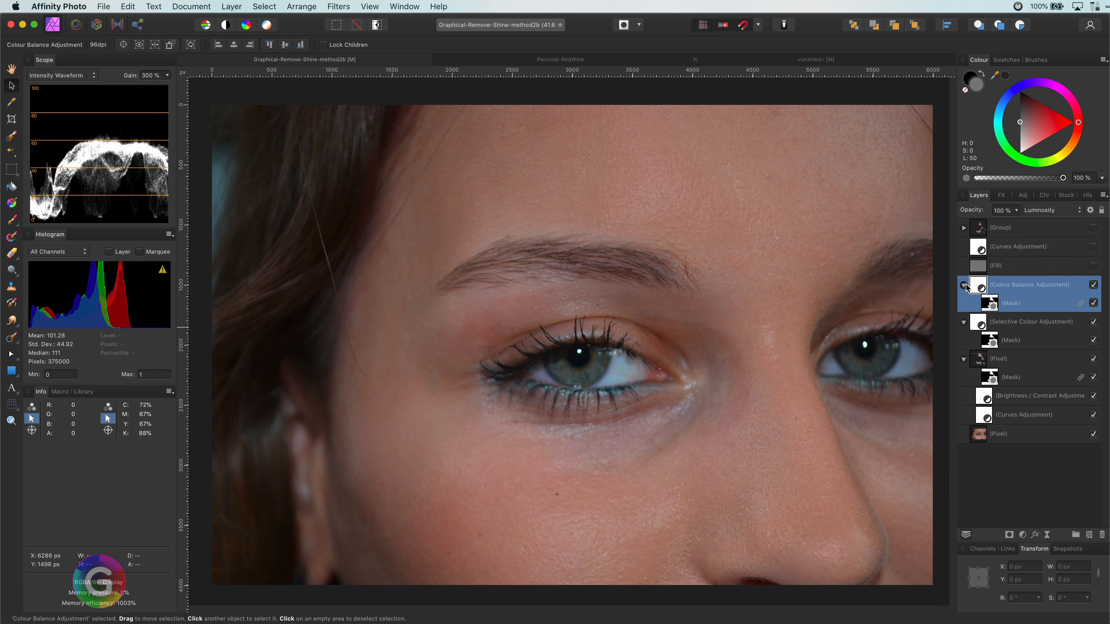
click(962, 284)
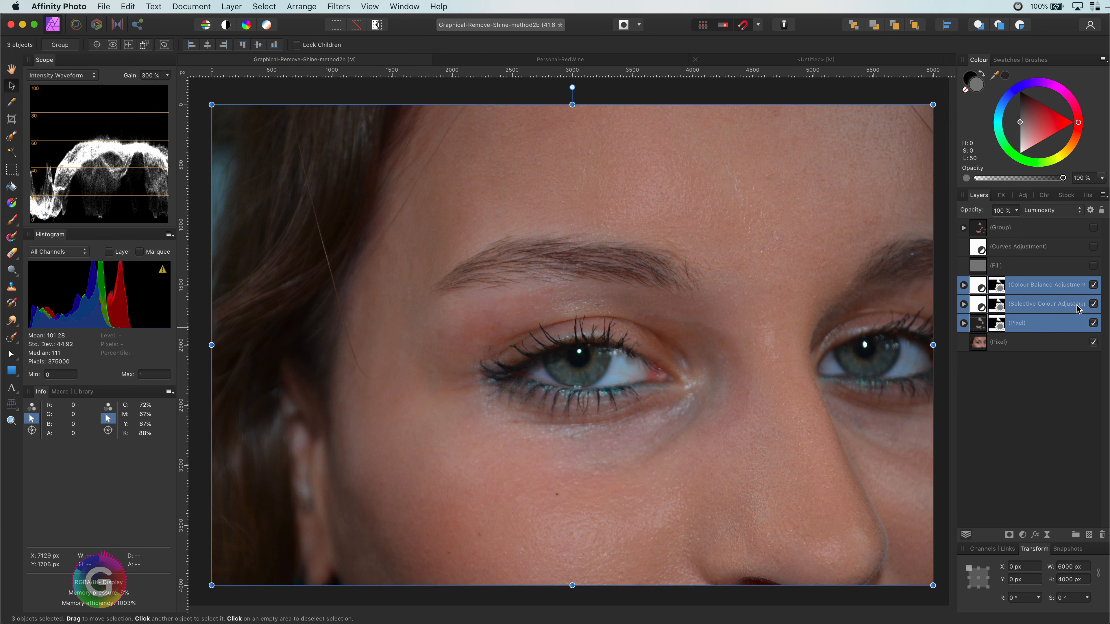
click(1095, 285)
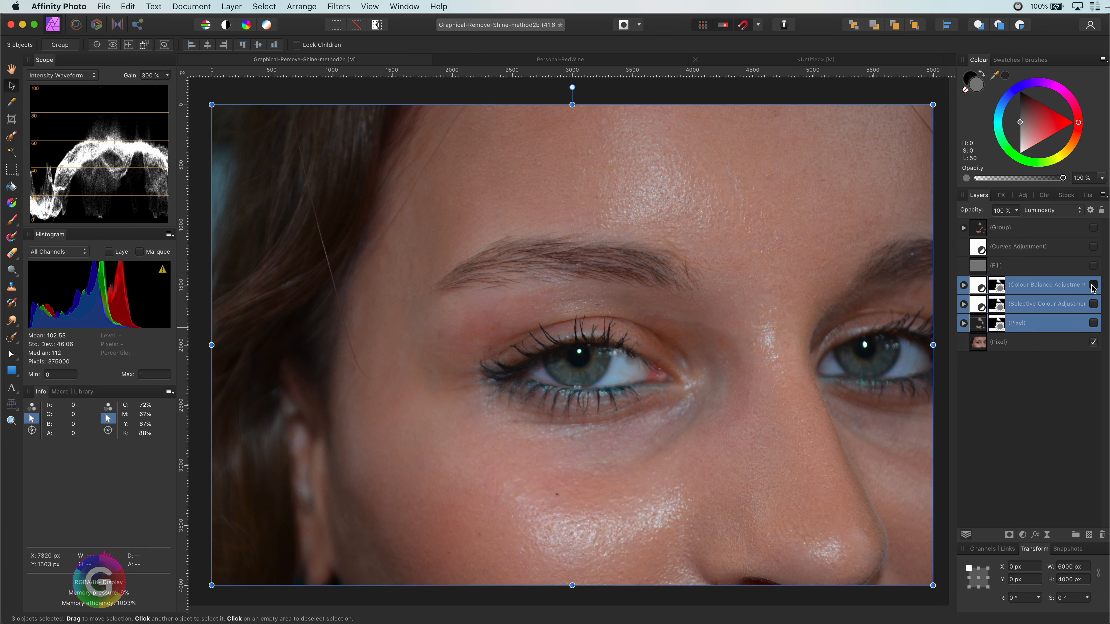
mouse_move(1094, 284)
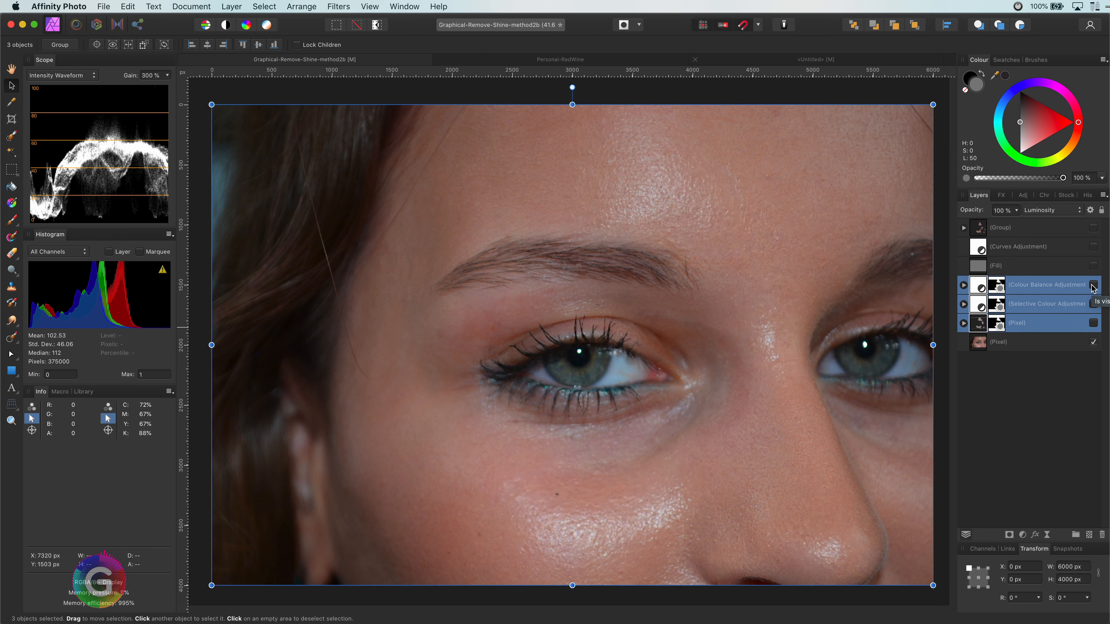